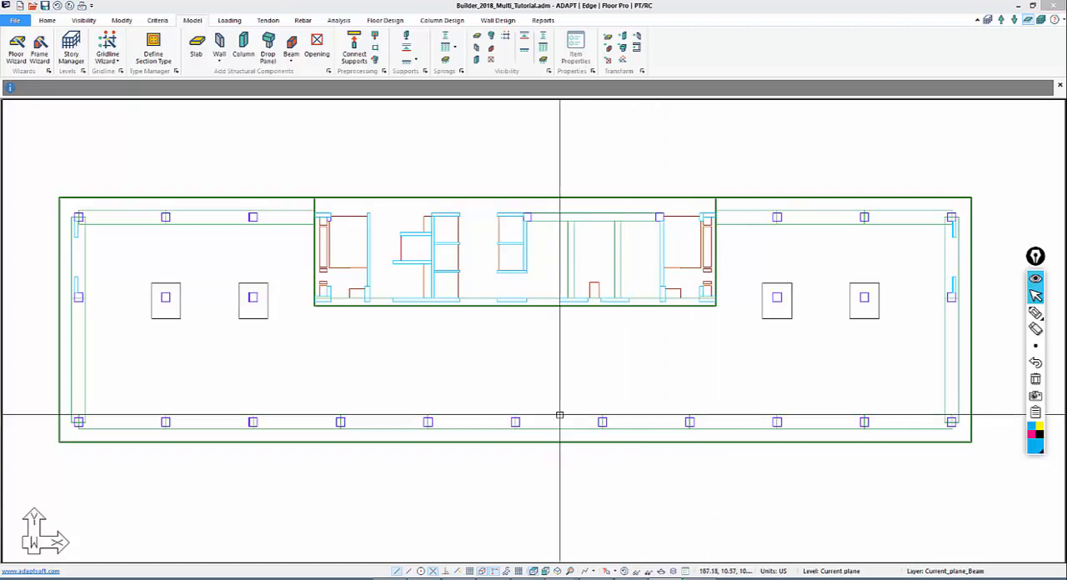
pyautogui.moveTo(594, 372)
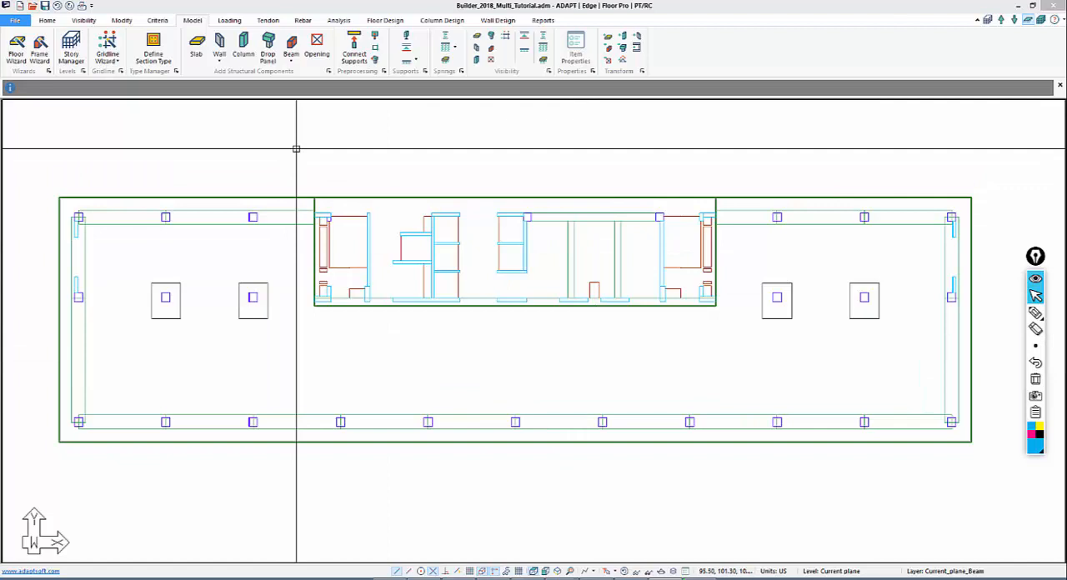
# Mesh the slabs with Simplified meshing, 3 ft Sparse cells and 1.5 ft node shifting
pyautogui.click(337, 20)
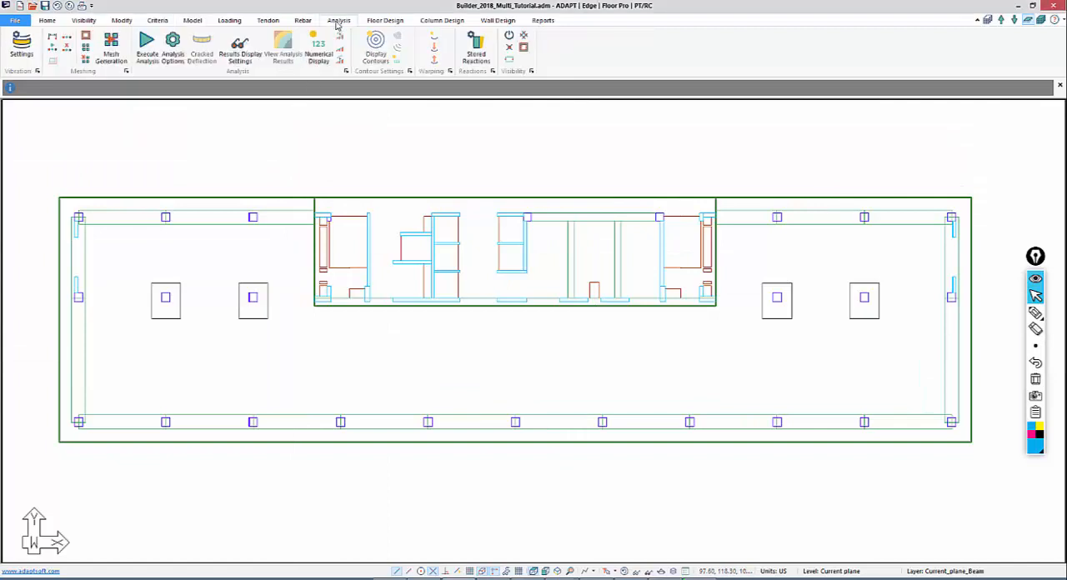
pyautogui.moveTo(109, 42)
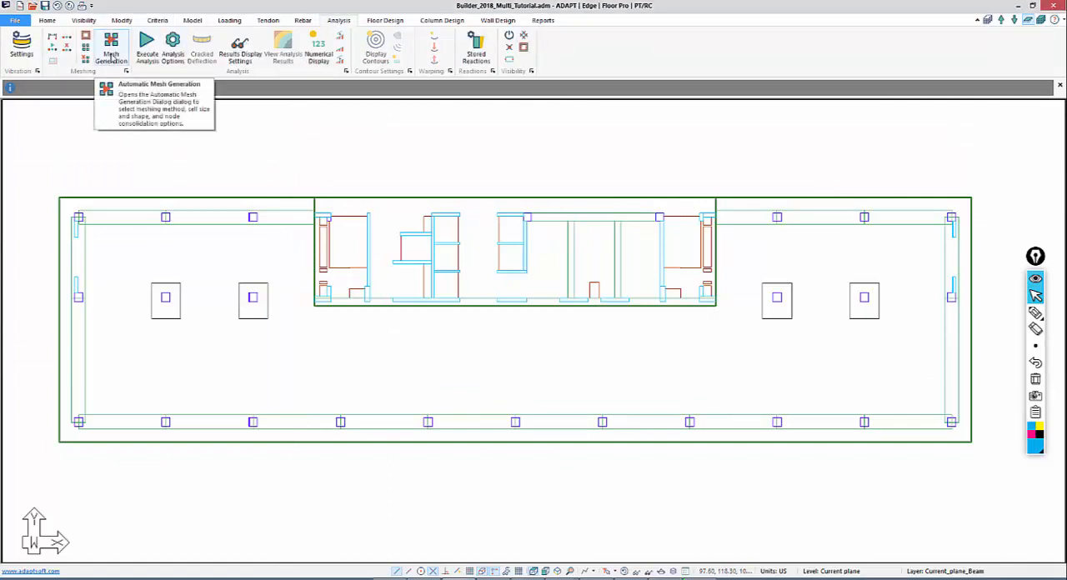
pyautogui.click(110, 46)
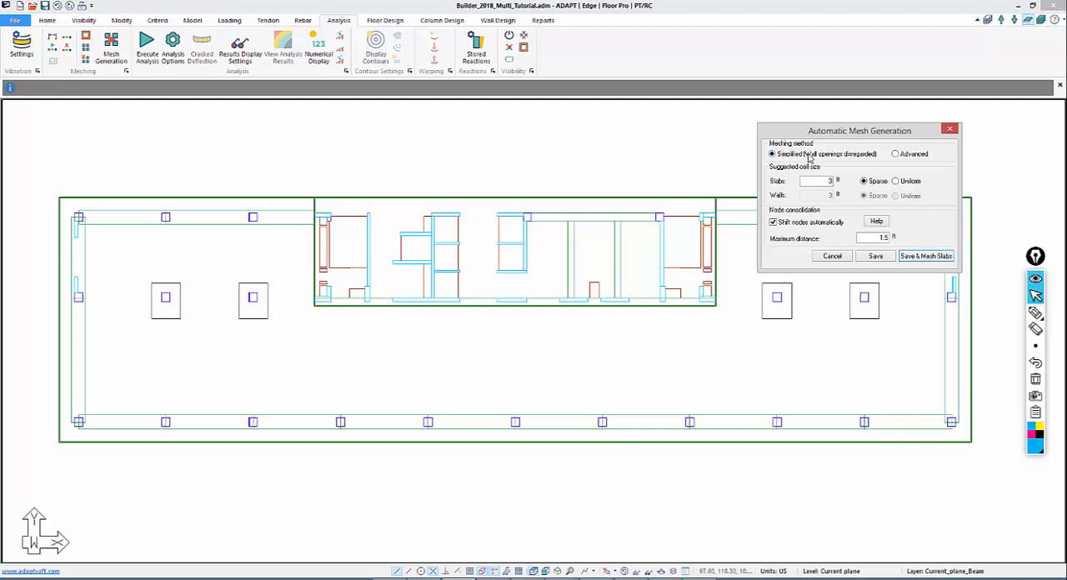
pyautogui.moveTo(1007, 144)
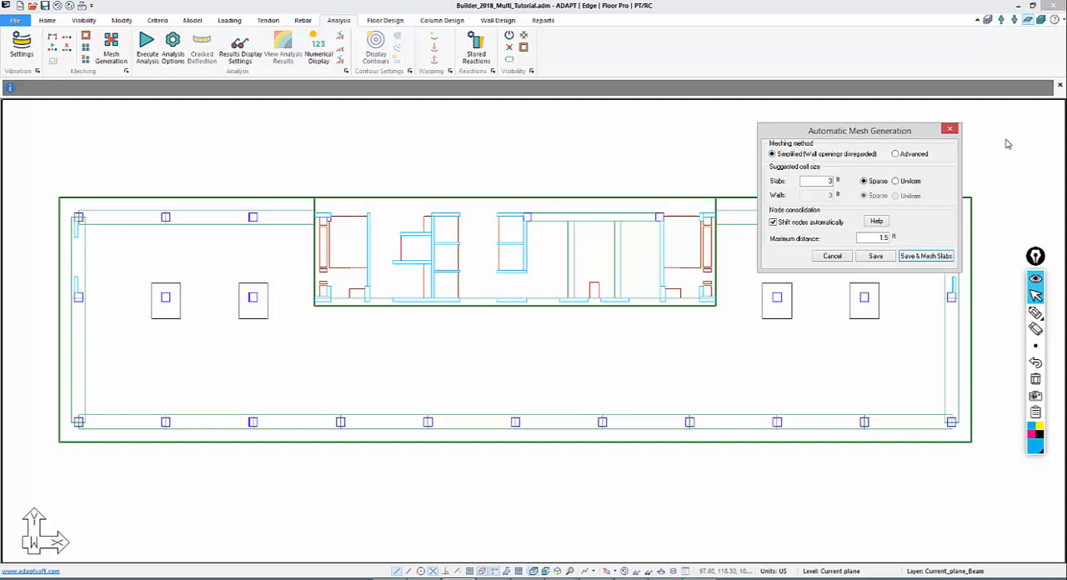
pyautogui.moveTo(1038, 135)
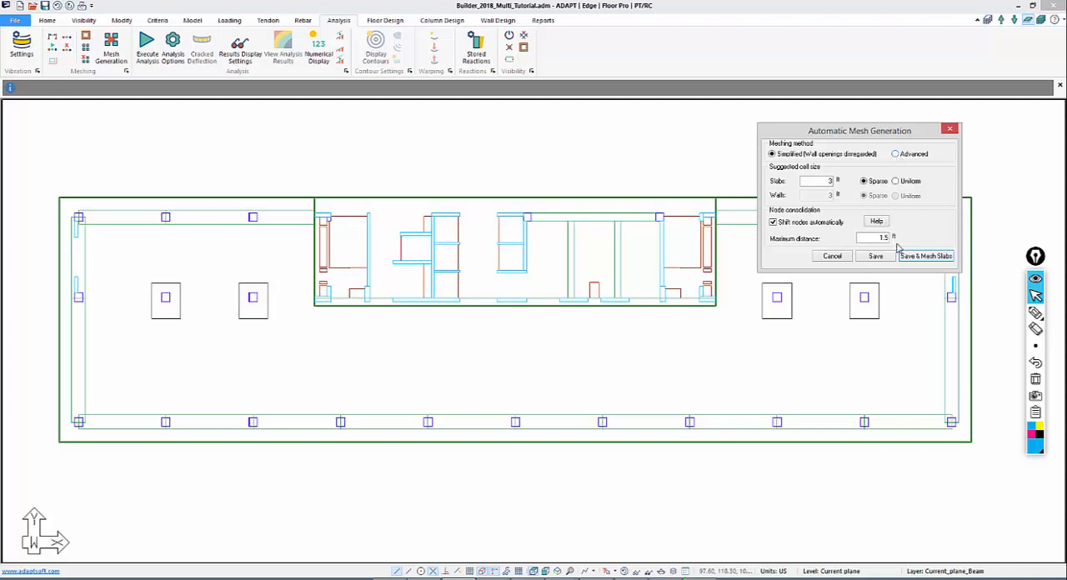
pyautogui.click(927, 255)
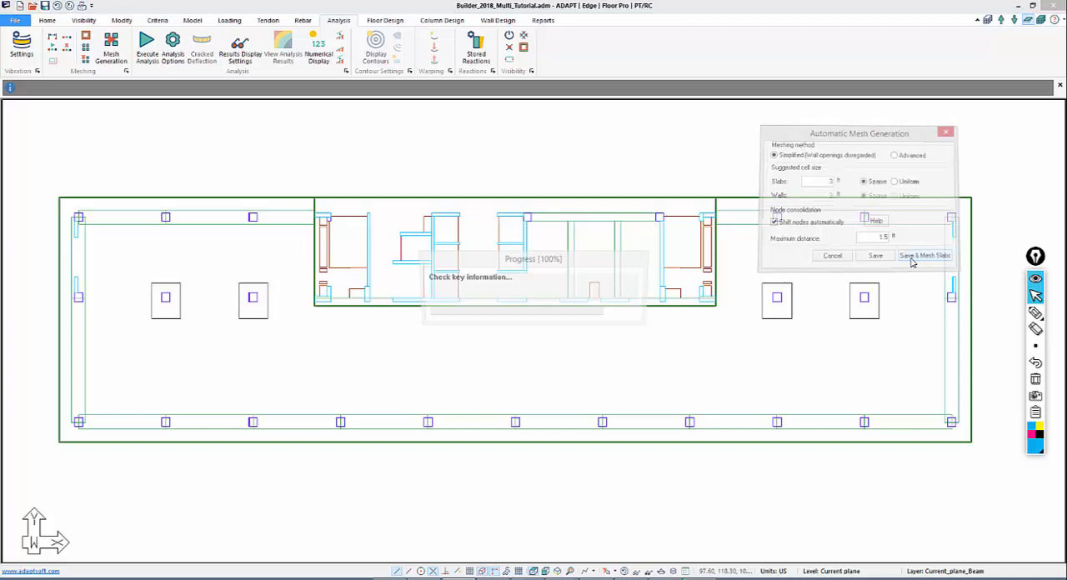
pyautogui.click(924, 255)
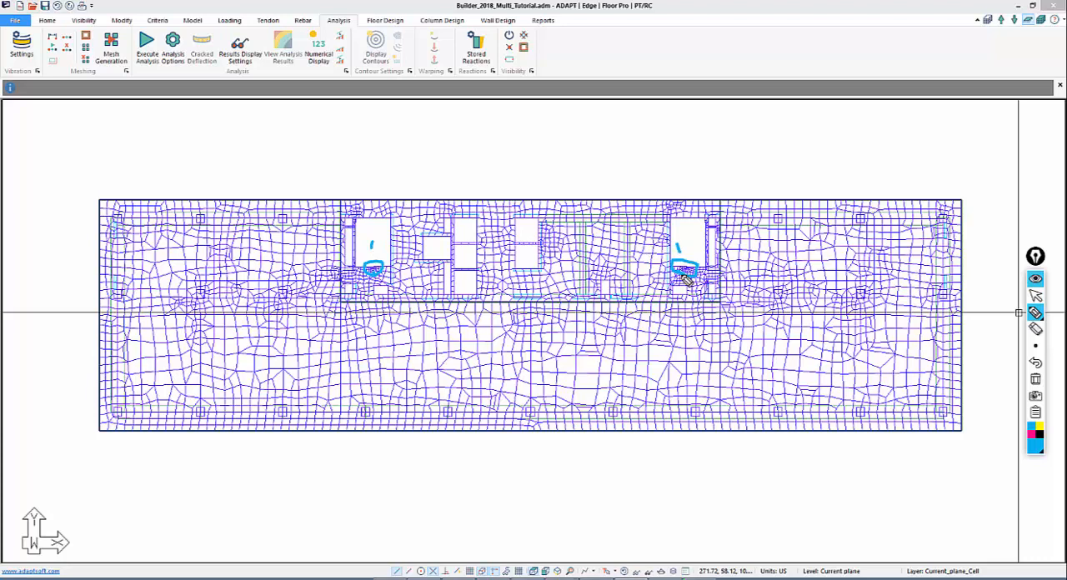
pyautogui.moveTo(377, 275)
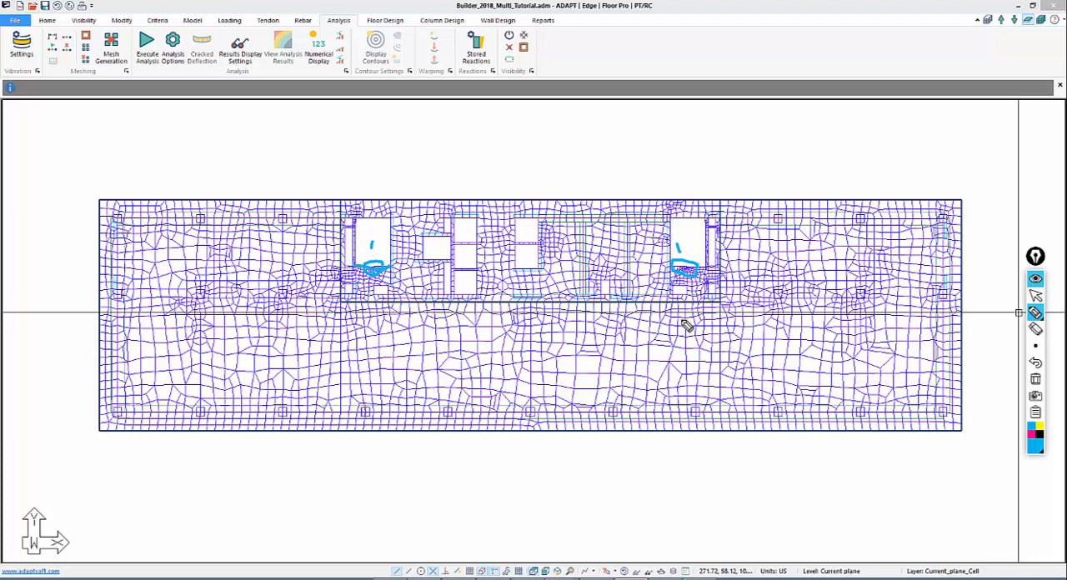
pyautogui.moveTo(711, 250)
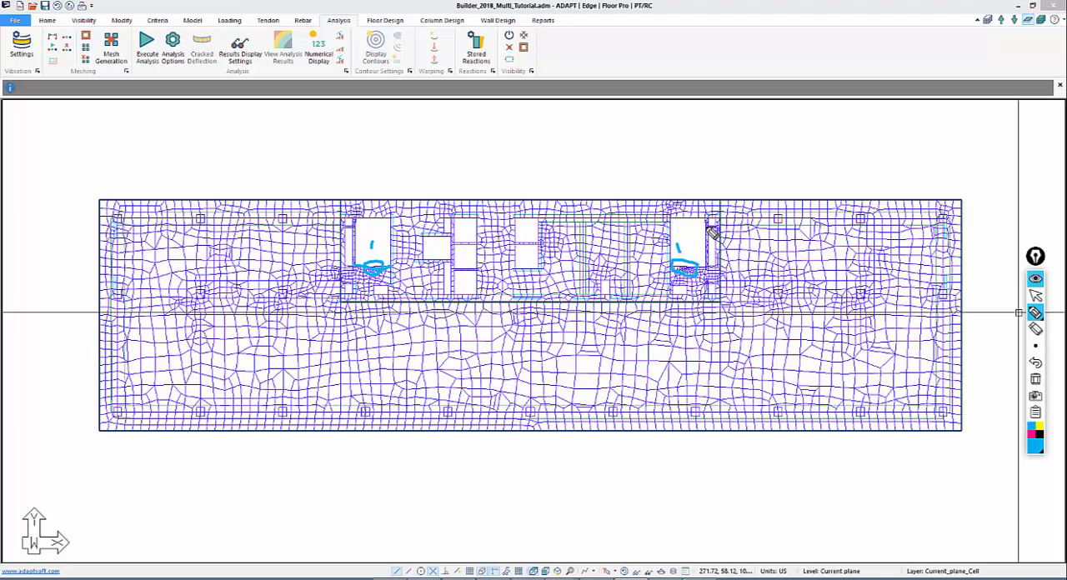
pyautogui.moveTo(718, 248)
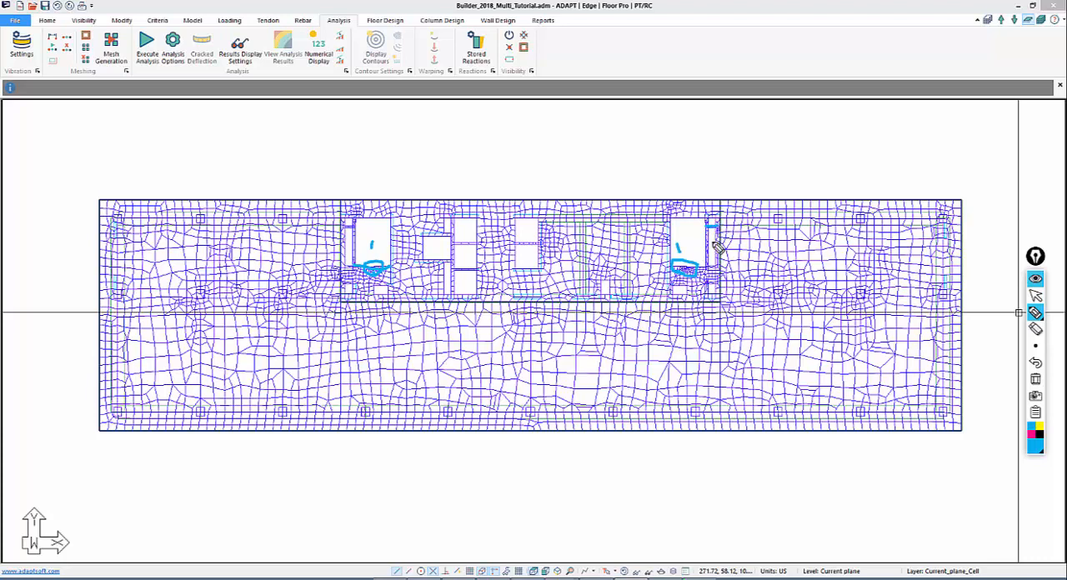
pyautogui.moveTo(708, 326)
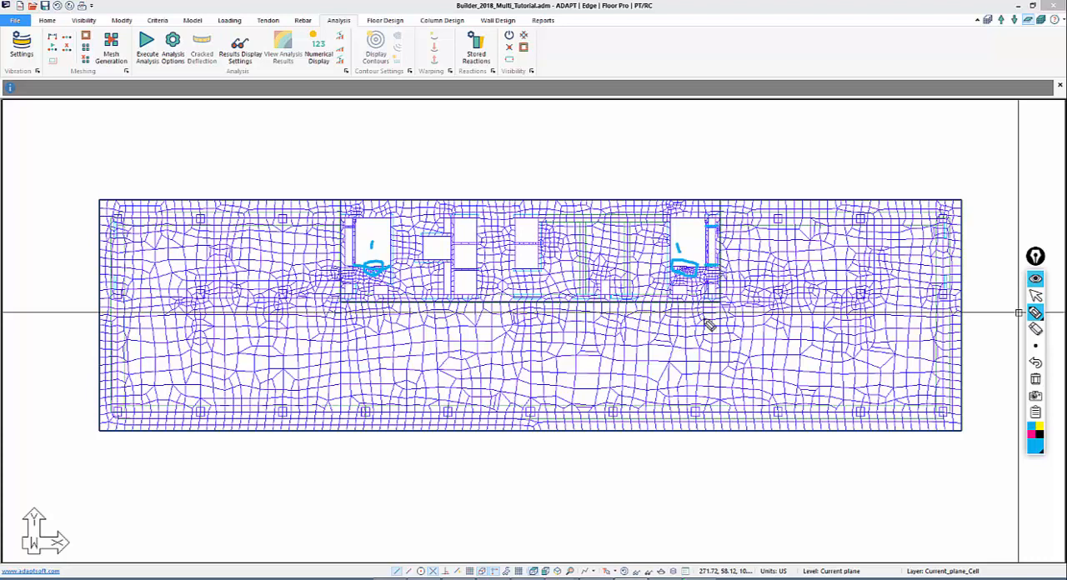
pyautogui.moveTo(460, 280)
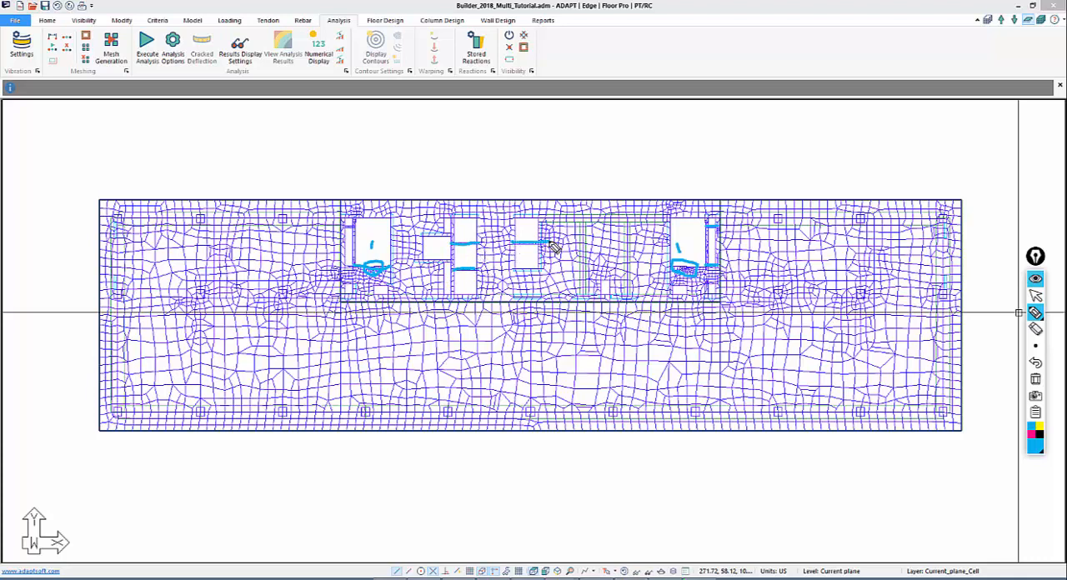
pyautogui.moveTo(504, 297)
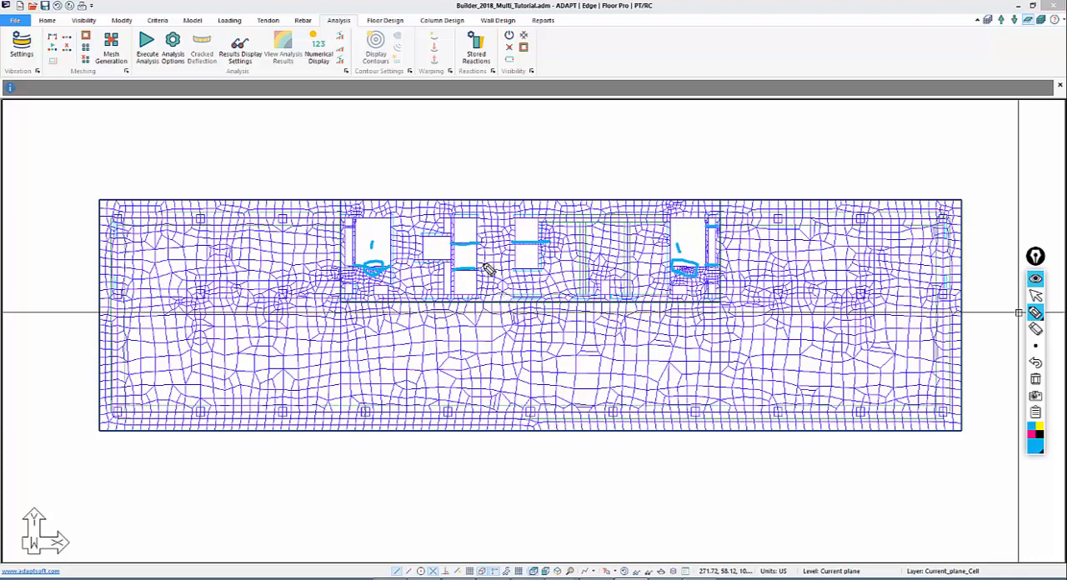
pyautogui.moveTo(372, 275)
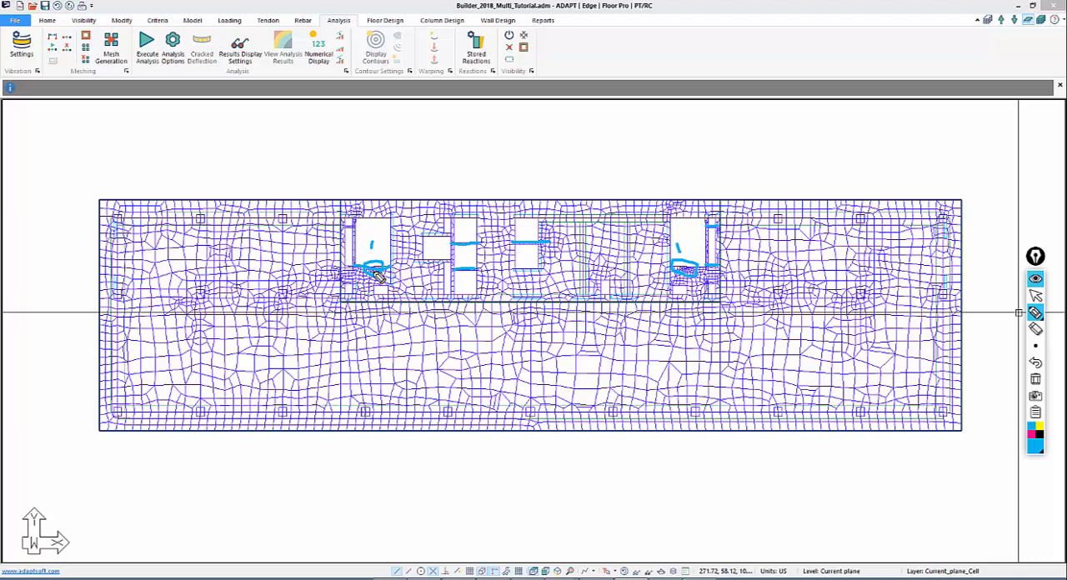
pyautogui.moveTo(348, 240)
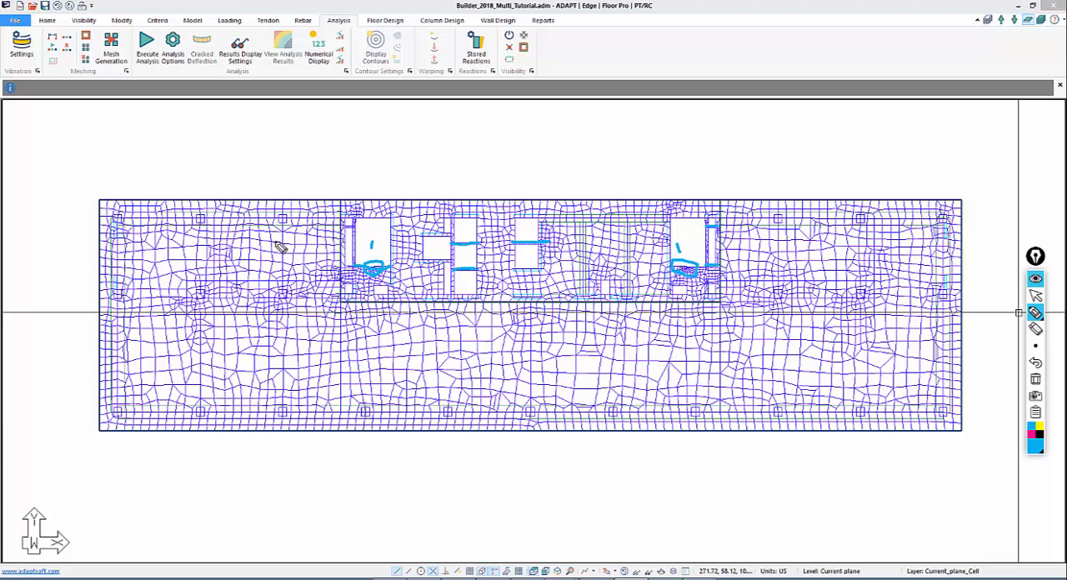
pyautogui.moveTo(357, 219)
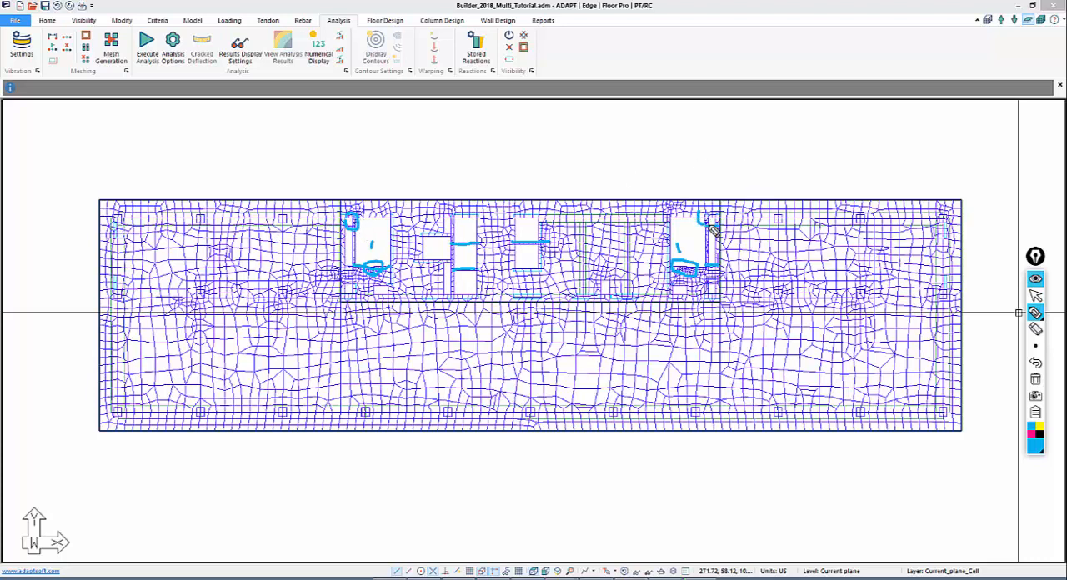
pyautogui.moveTo(703, 242)
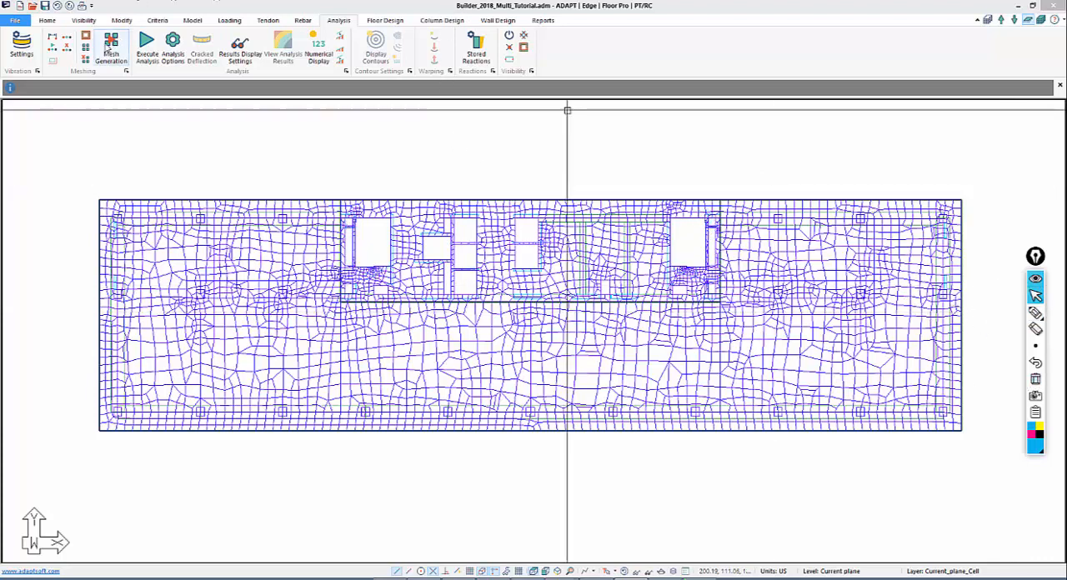
# Turn off the slab mesh display to view the core walls, beams and openings
pyautogui.click(109, 48)
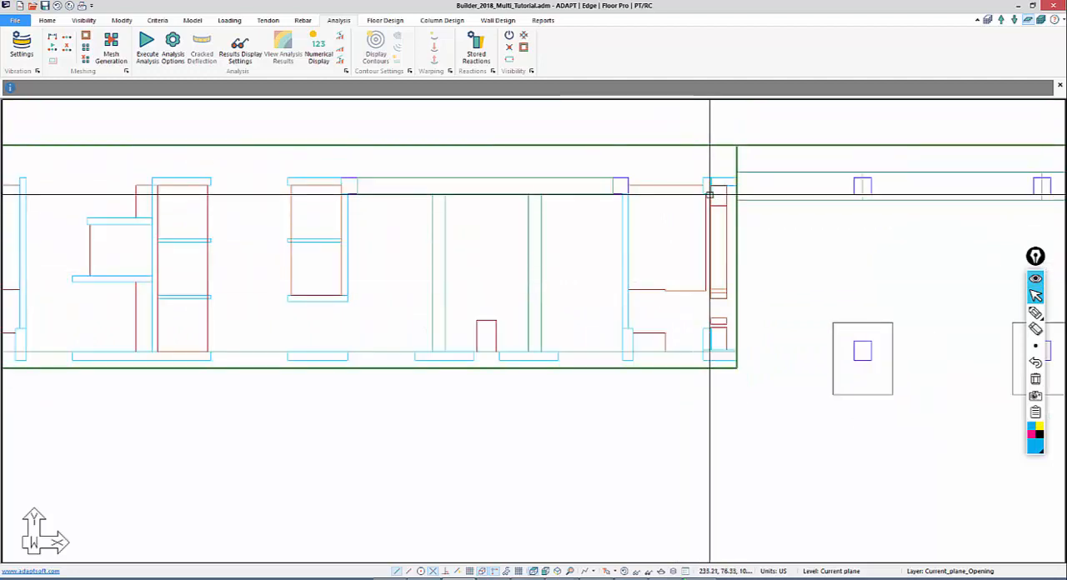
pyautogui.moveTo(711, 167)
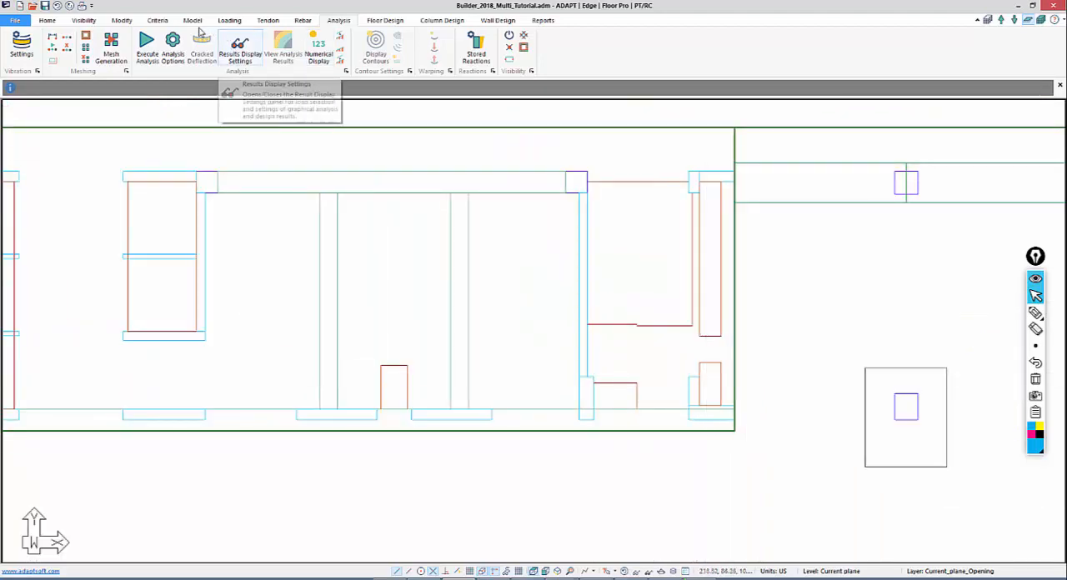
# Zoom in on the beam-to-core-wall corner to review the 20 in deep beam
pyautogui.click(195, 18)
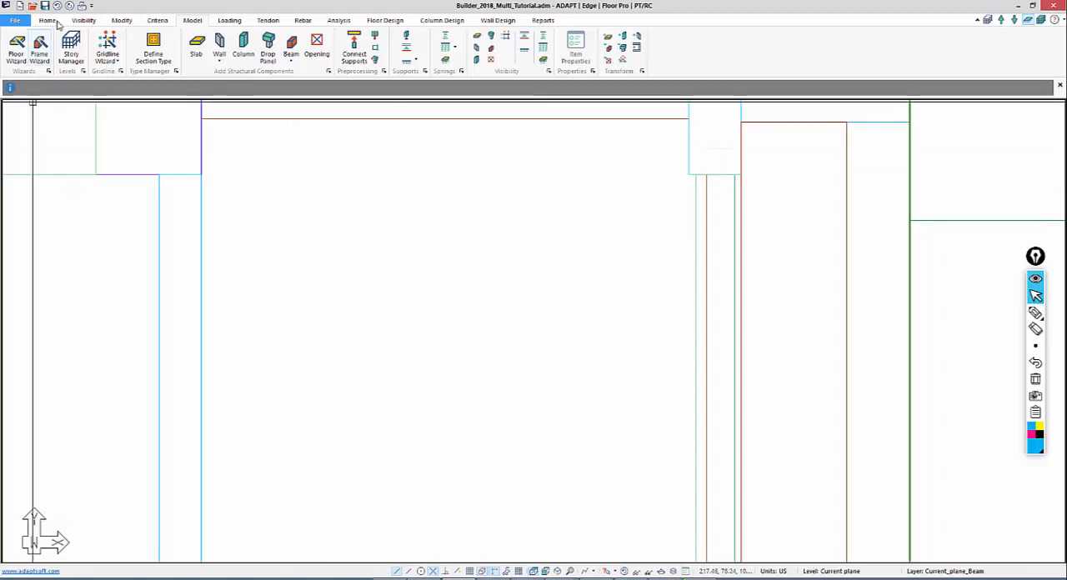
pyautogui.click(52, 19)
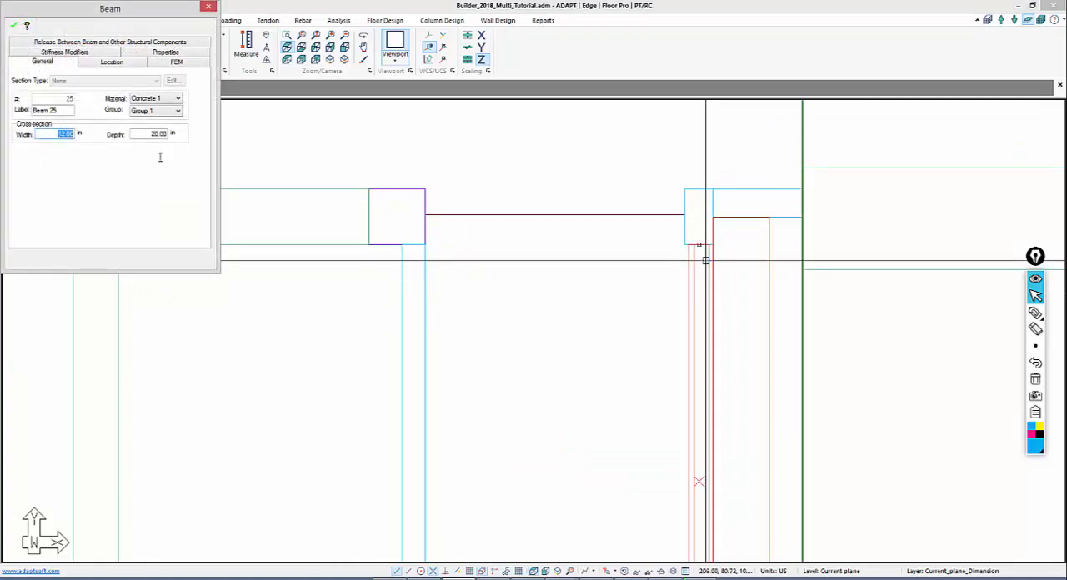
# Enter 10.50 in as Beam 25's width, leaving its 20 in depth unchanged
pyautogui.write('10.50')
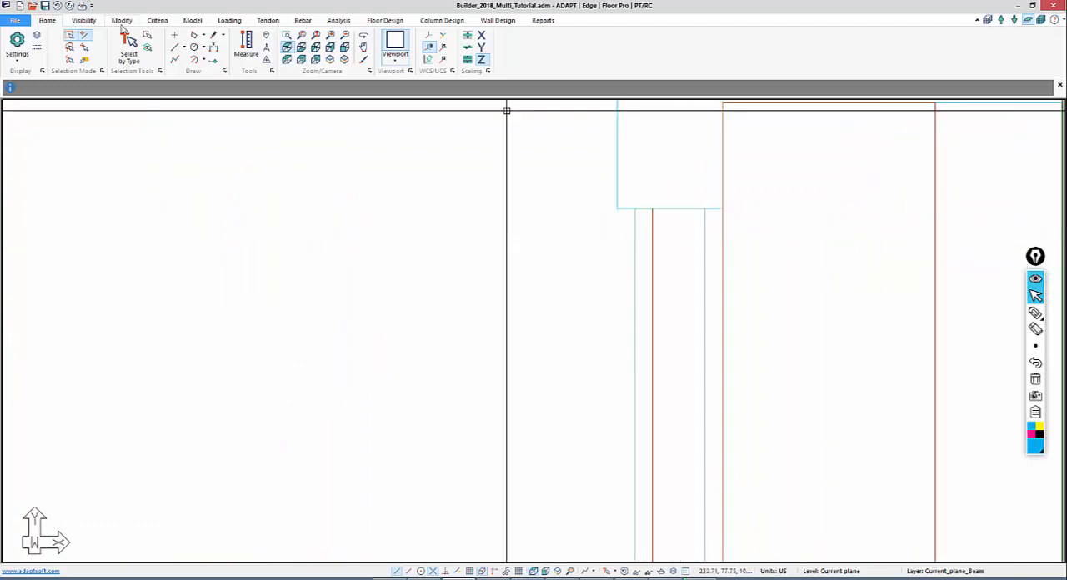
pyautogui.moveTo(150, 21)
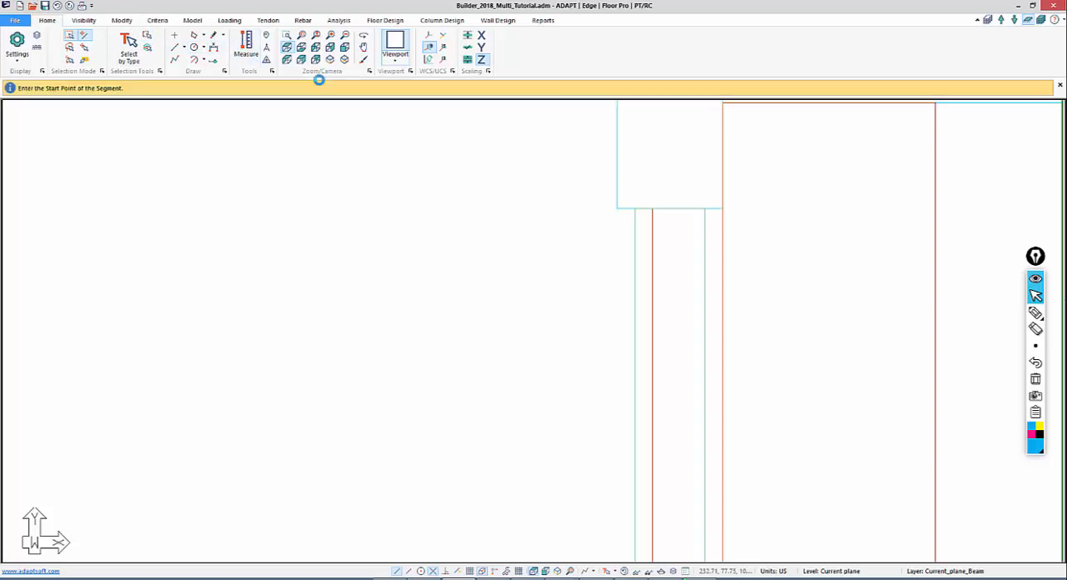
# Measure the 0.23 ft gap at the beam end and begin a line from the beam corner
pyautogui.click(722, 208)
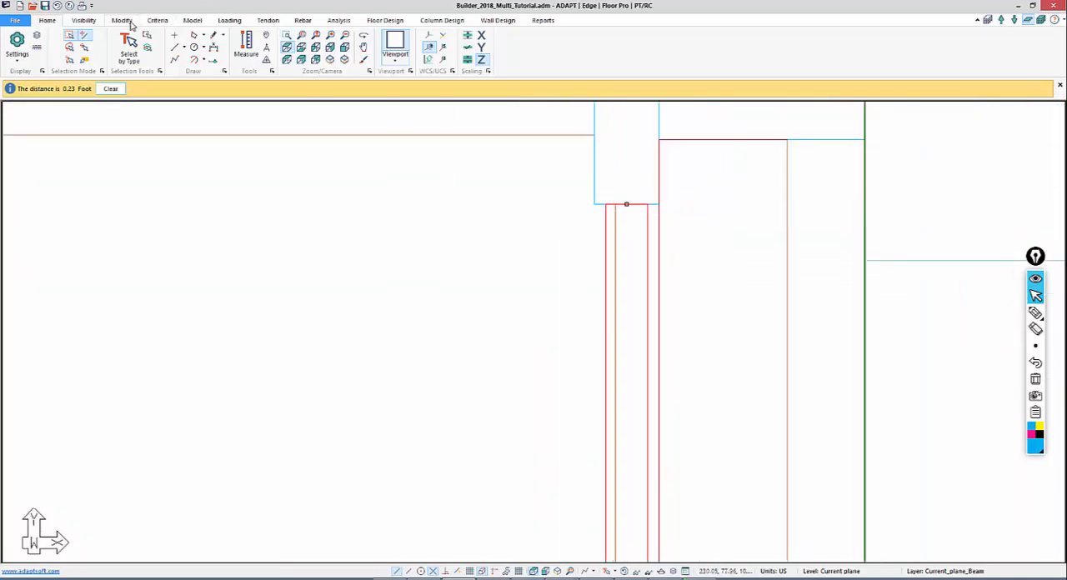
pyautogui.click(131, 19)
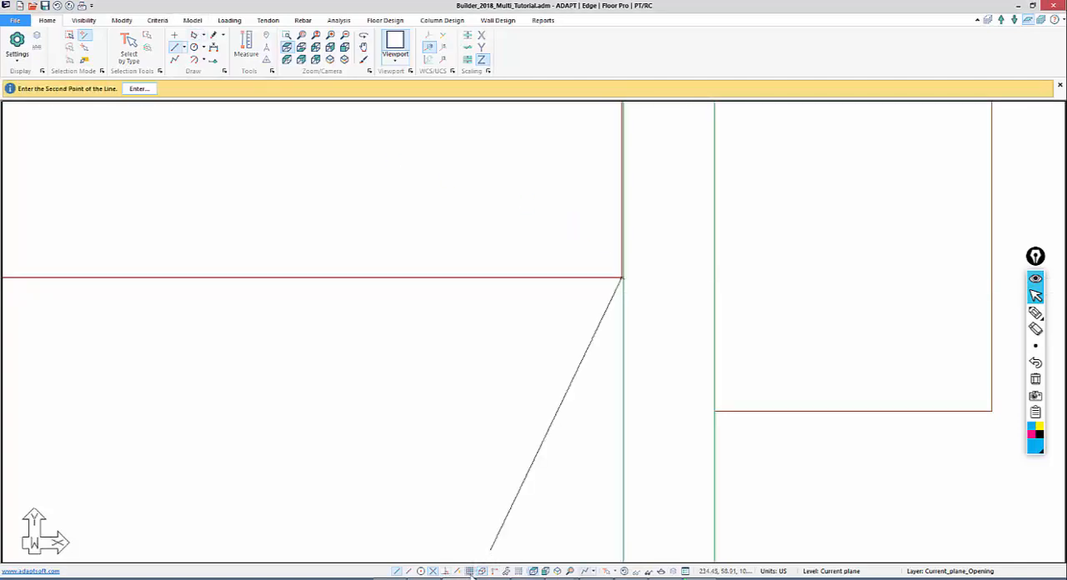
pyautogui.rightClick(660, 227)
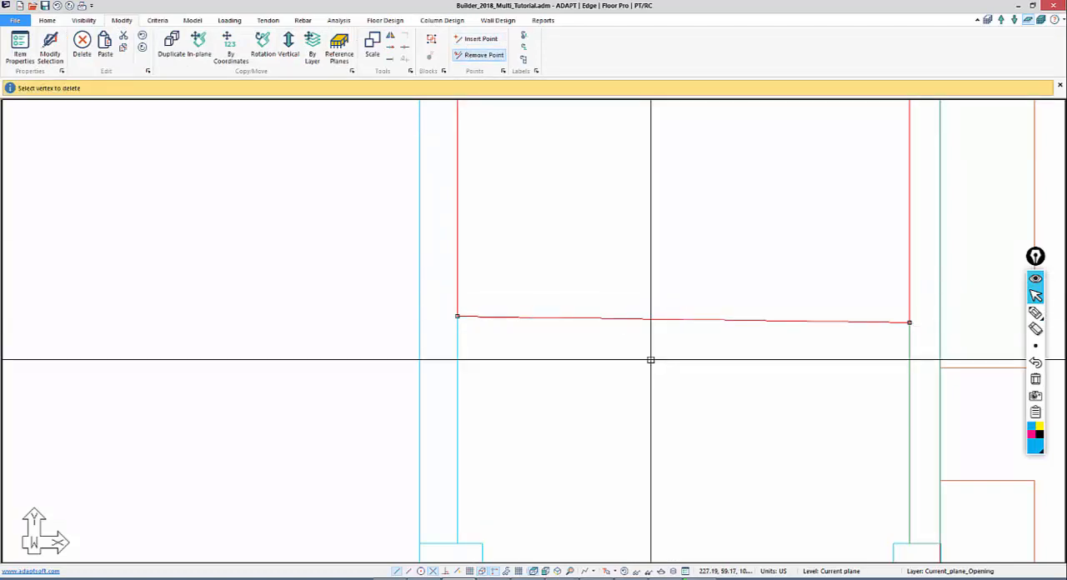
# Delete the extra mid-span vertices from the red core opening outlines with Remove Point
pyautogui.click(56, 14)
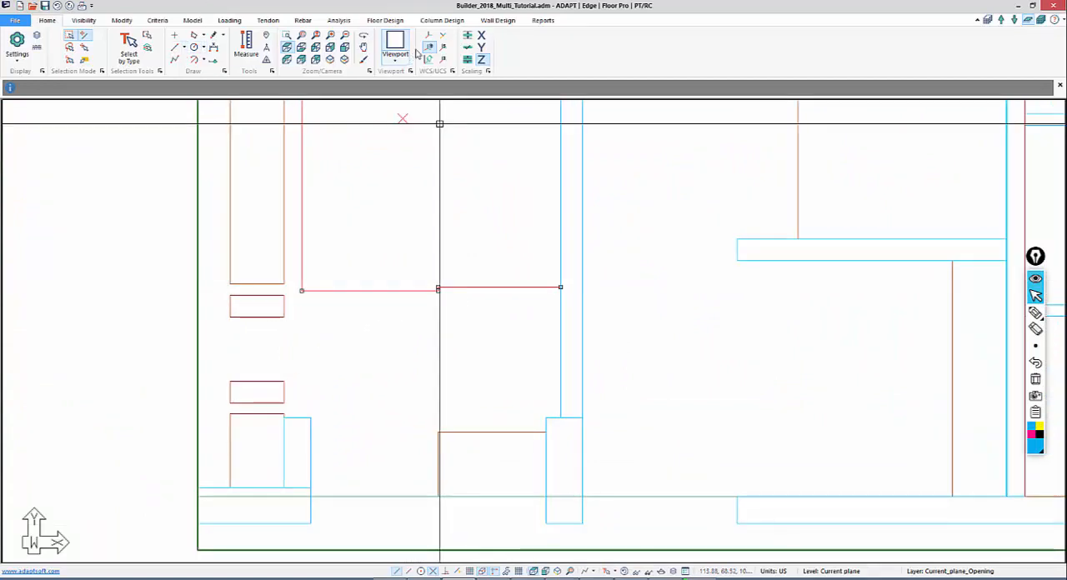
pyautogui.click(116, 19)
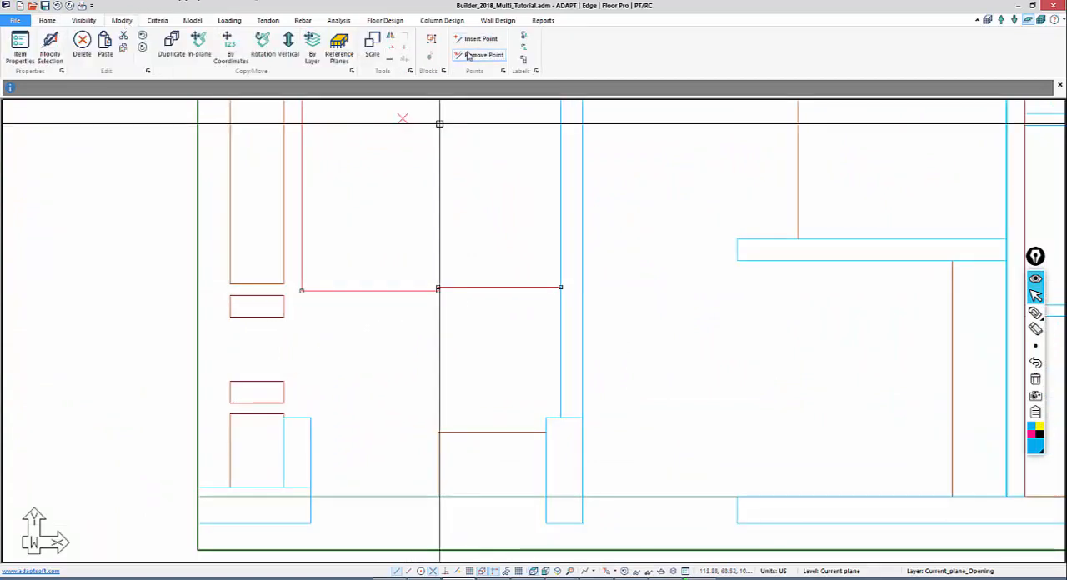
pyautogui.click(481, 54)
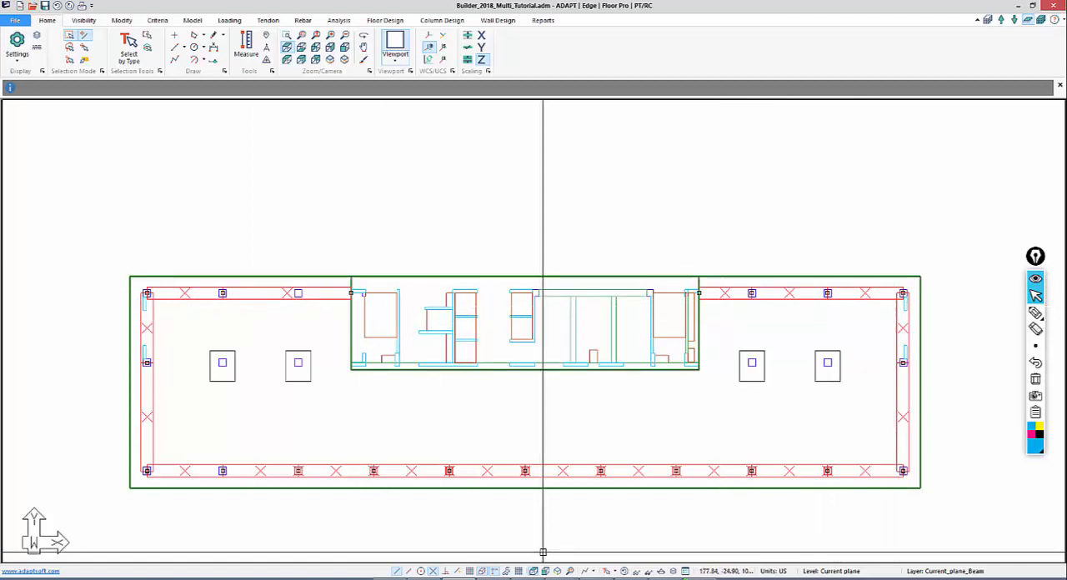
pyautogui.moveTo(484, 487)
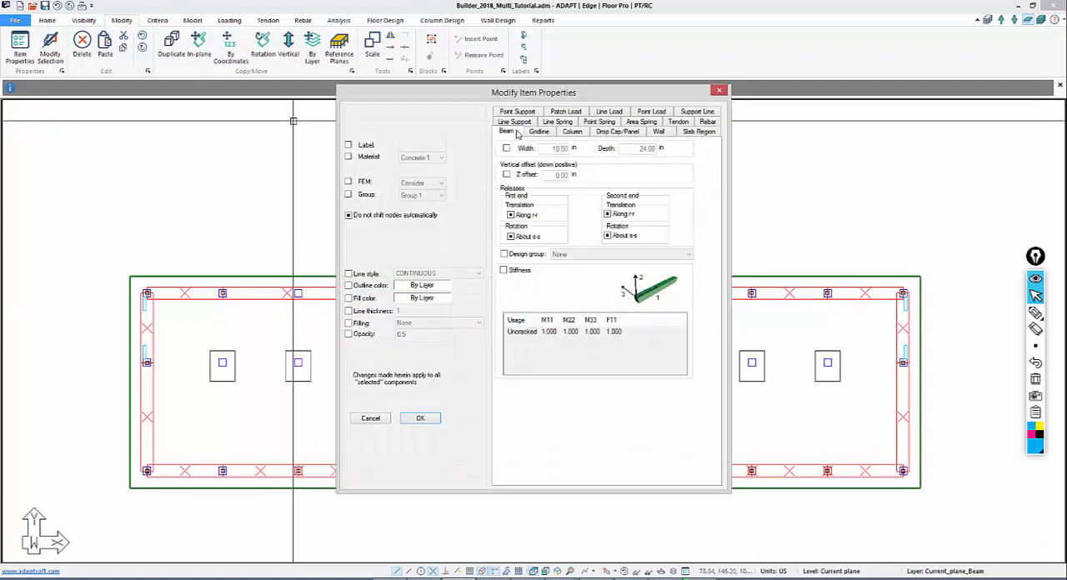
# Give the selected perimeter beams a 30 in width at 24 in depth
pyautogui.click(506, 148)
pyautogui.write('30')
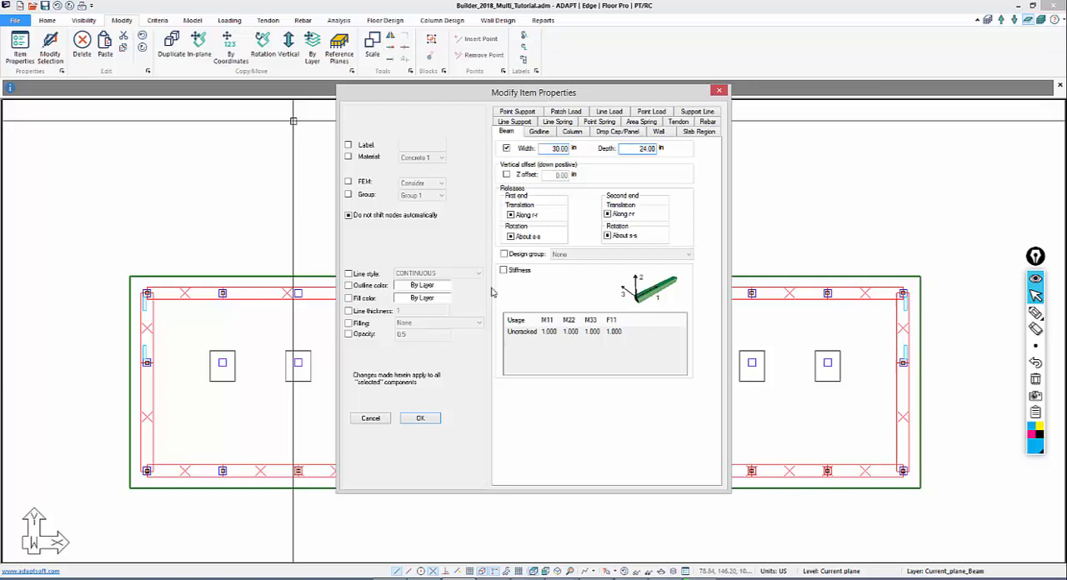
pyautogui.click(420, 418)
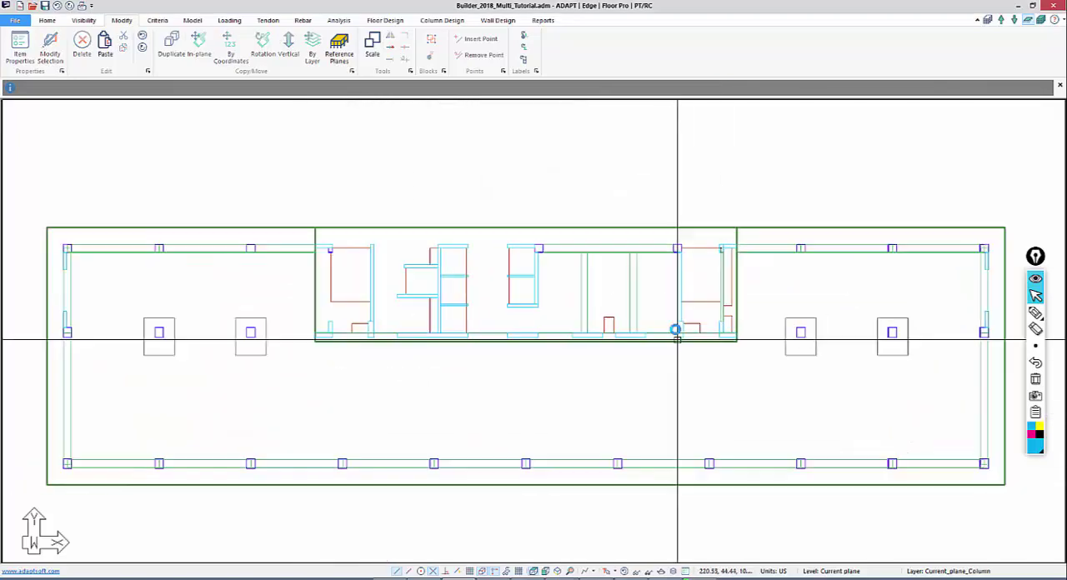
# Set another group of perimeter beams to 36 in wide, keeping 24 in depth
pyautogui.doubleClick(675, 329)
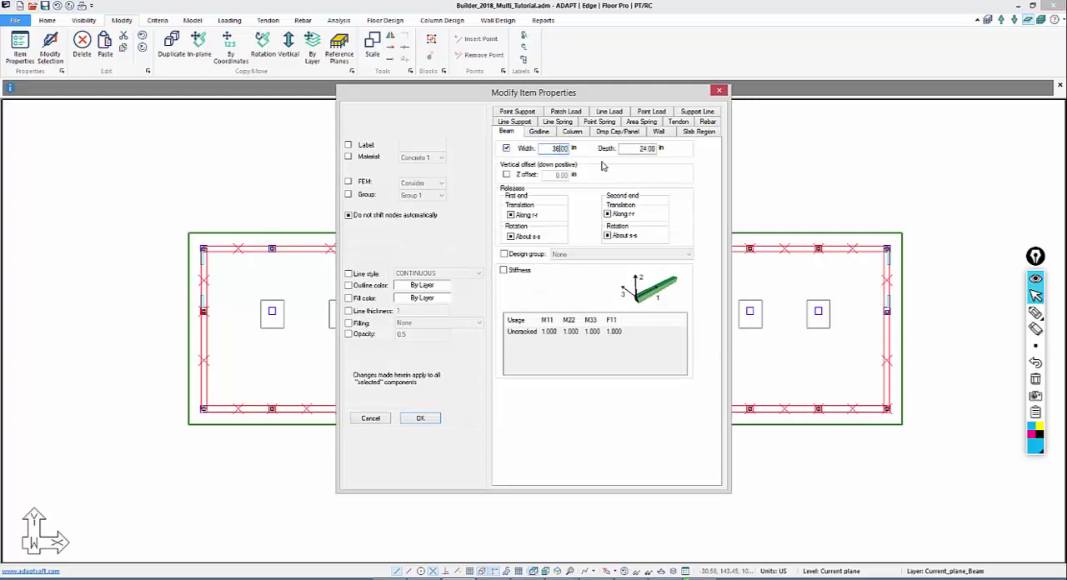
pyautogui.click(420, 418)
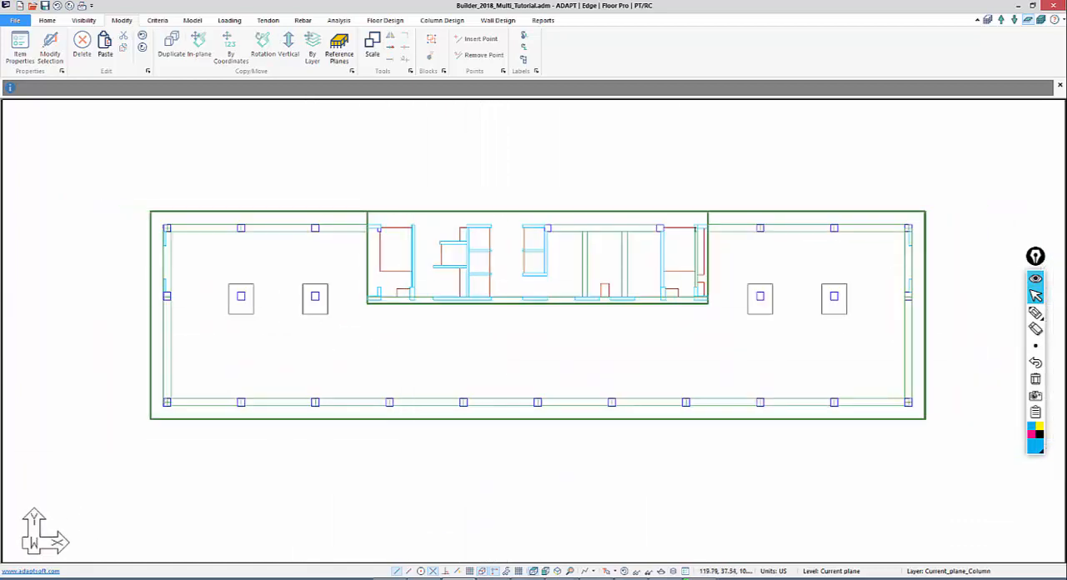
pyautogui.moveTo(678, 322)
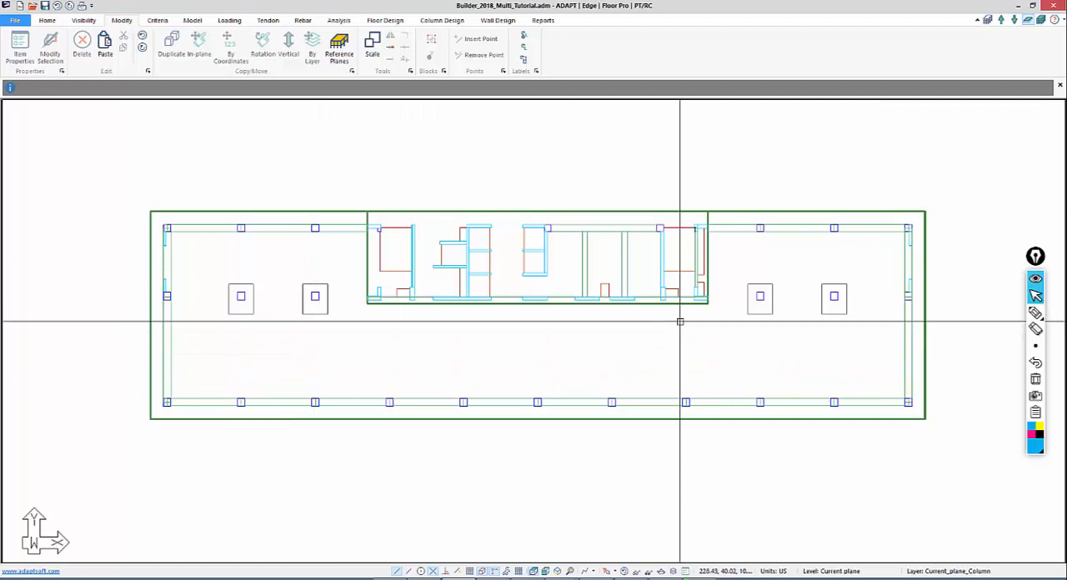
pyautogui.doubleClick(241, 298)
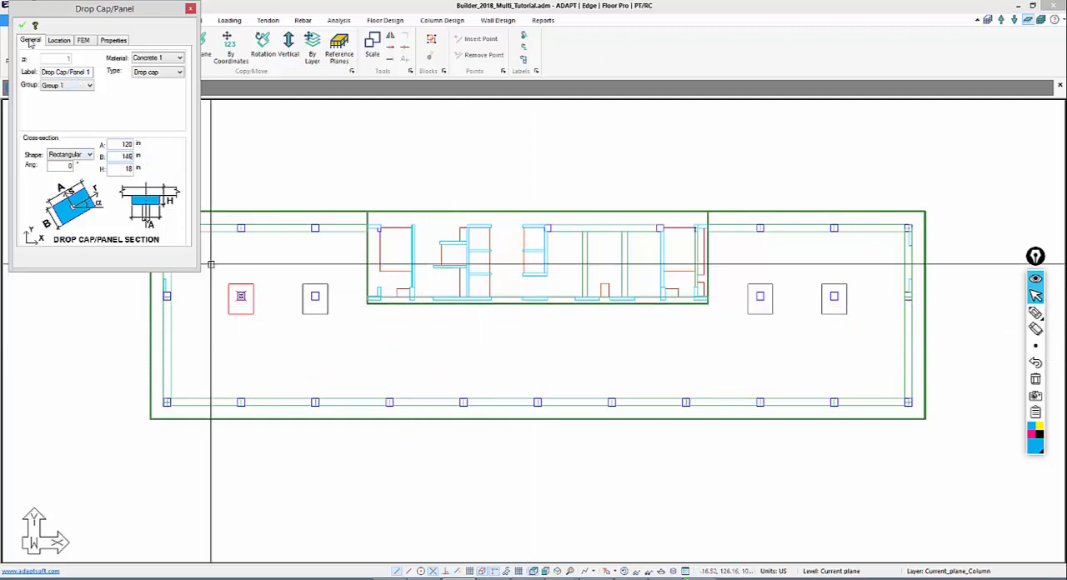
pyautogui.click(184, 11)
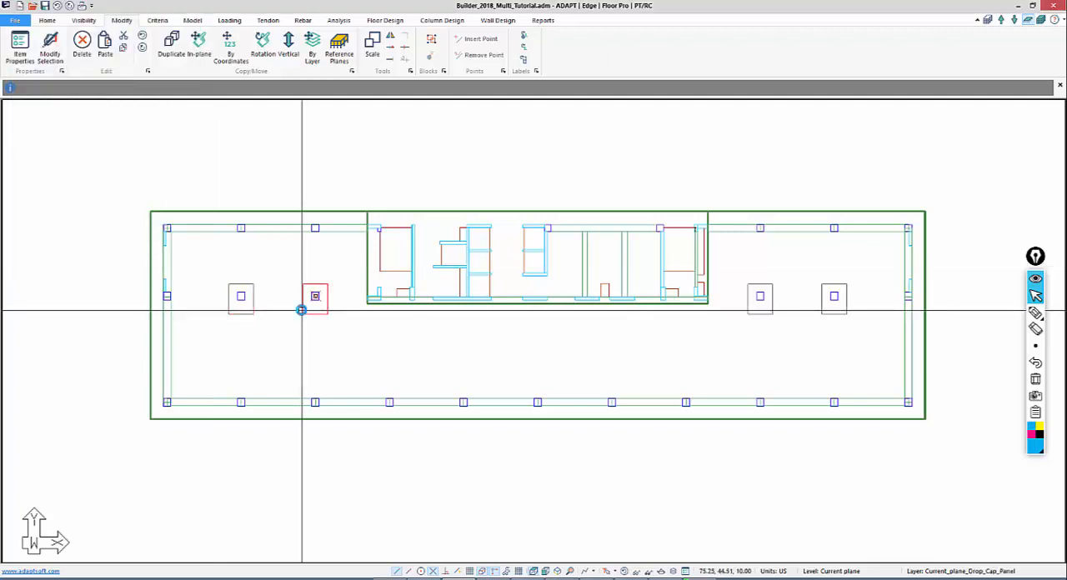
pyautogui.doubleClick(314, 298)
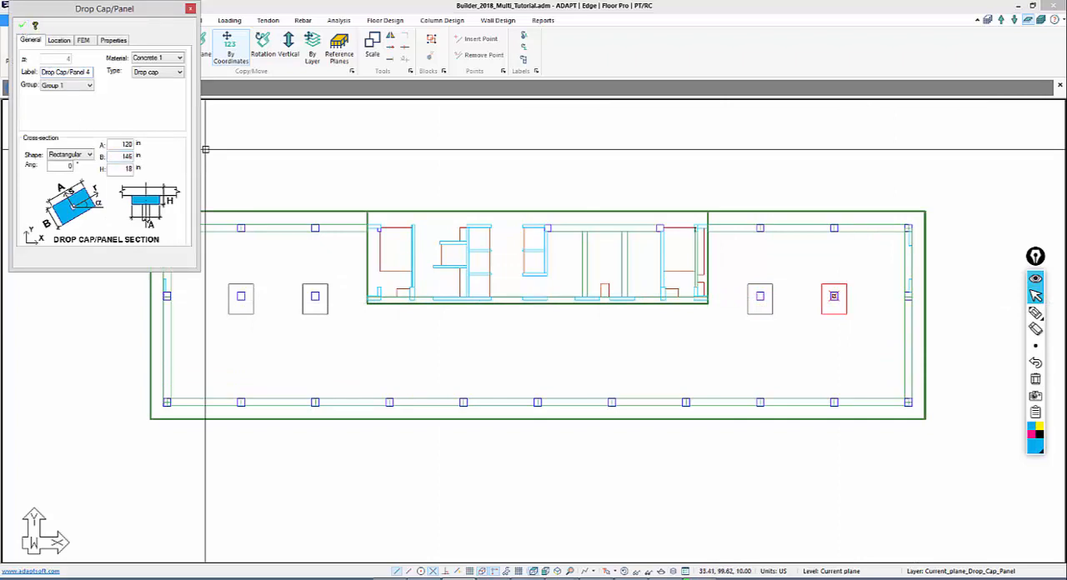
pyautogui.click(188, 10)
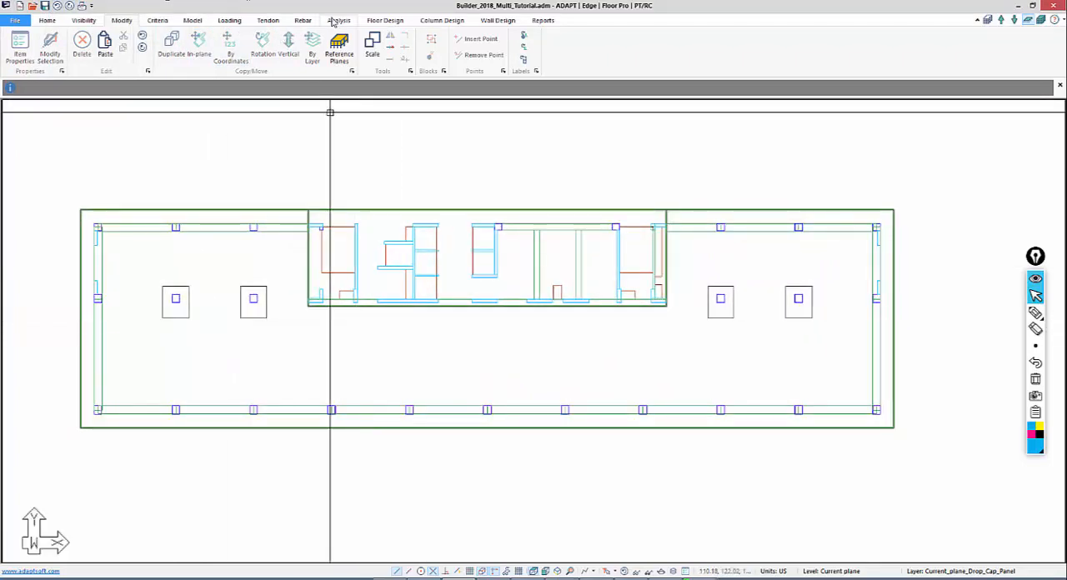
# Check Column 3's 34.29 x 38.57 in rectangular section, then close its properties
pyautogui.click(340, 20)
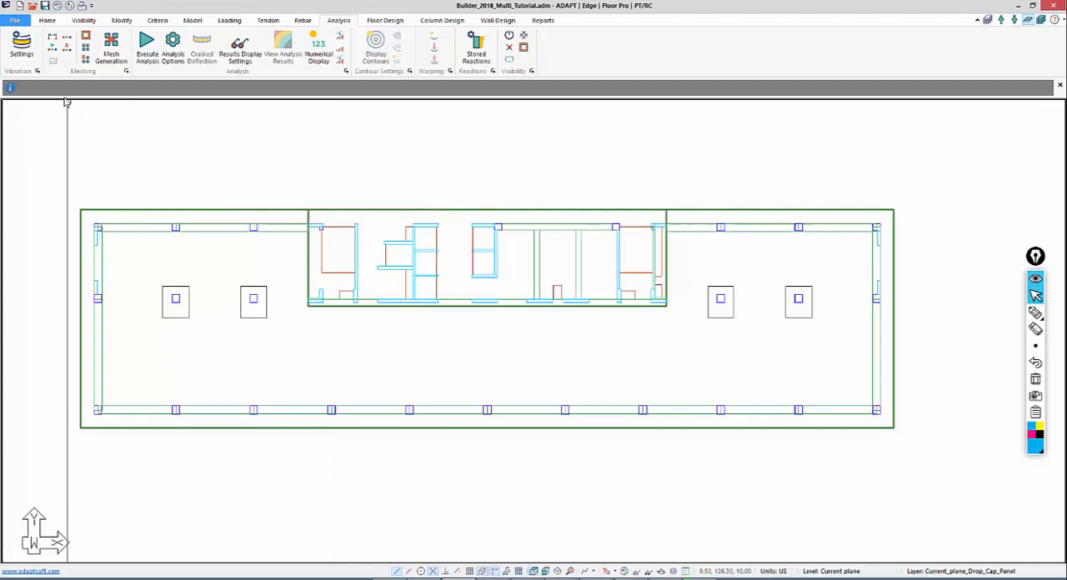
pyautogui.moveTo(65, 47)
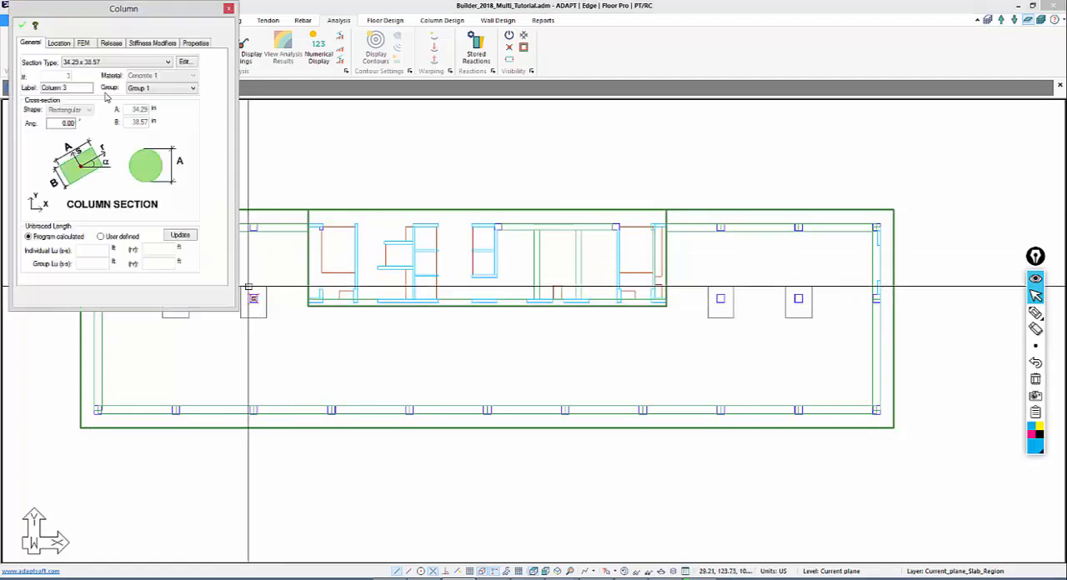
pyautogui.click(82, 39)
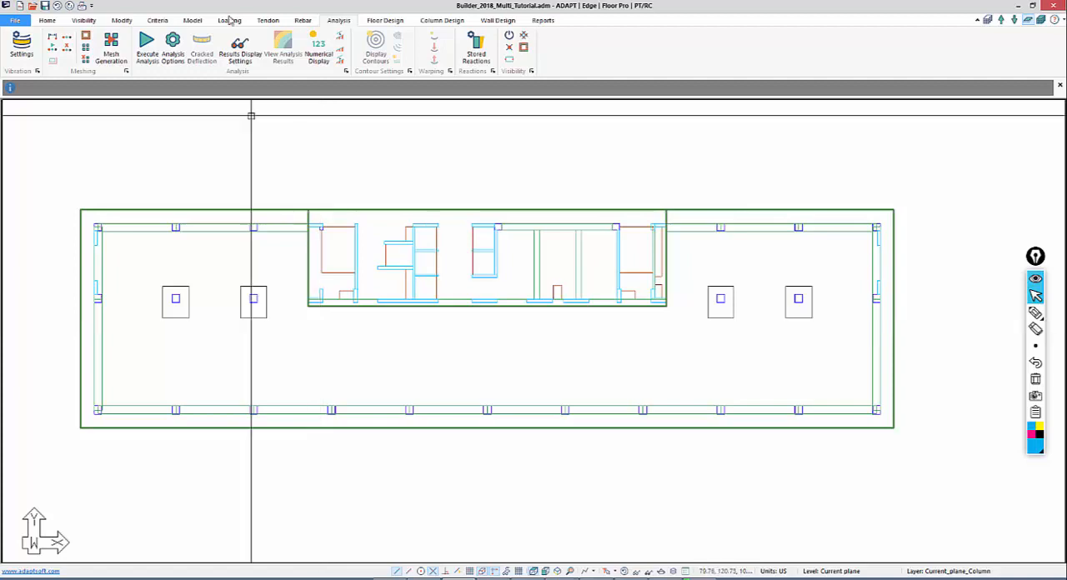
# Regenerate the finite element mesh across the entire floor slab, including around the core openings
pyautogui.click(110, 46)
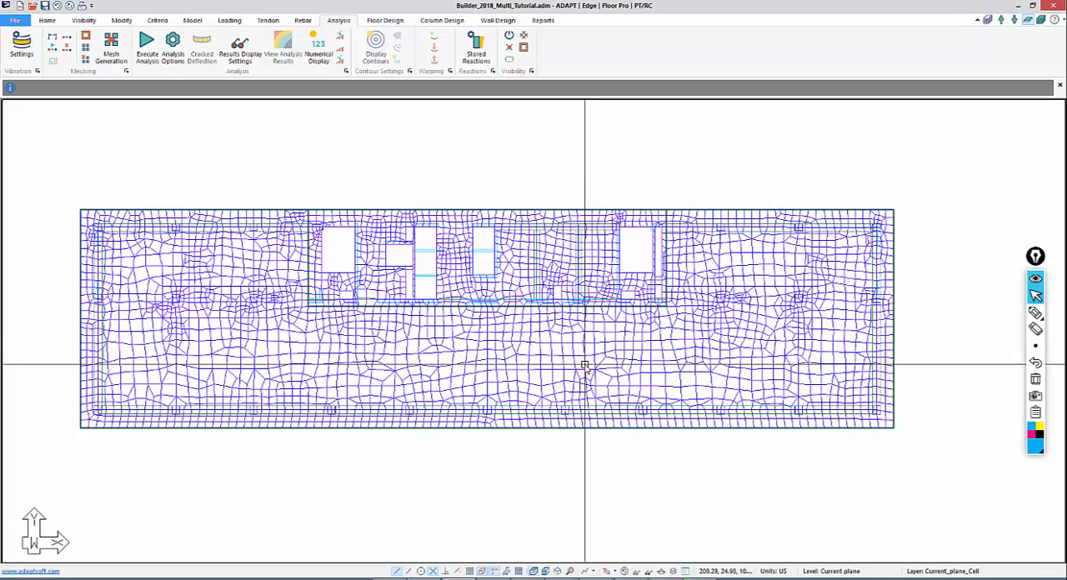
pyautogui.moveTo(587, 294)
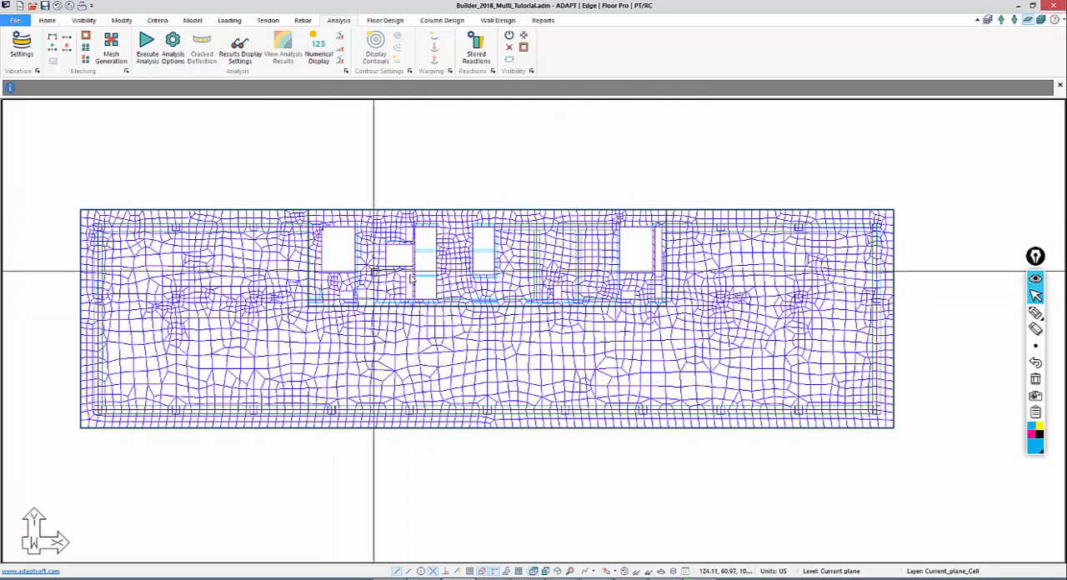
pyautogui.moveTo(405, 275)
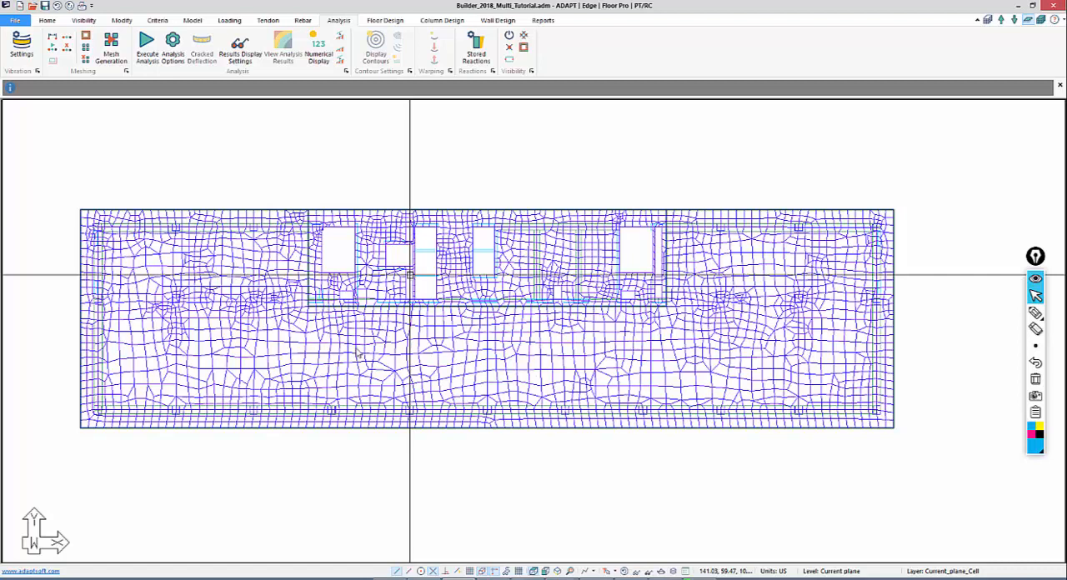
pyautogui.moveTo(145, 46)
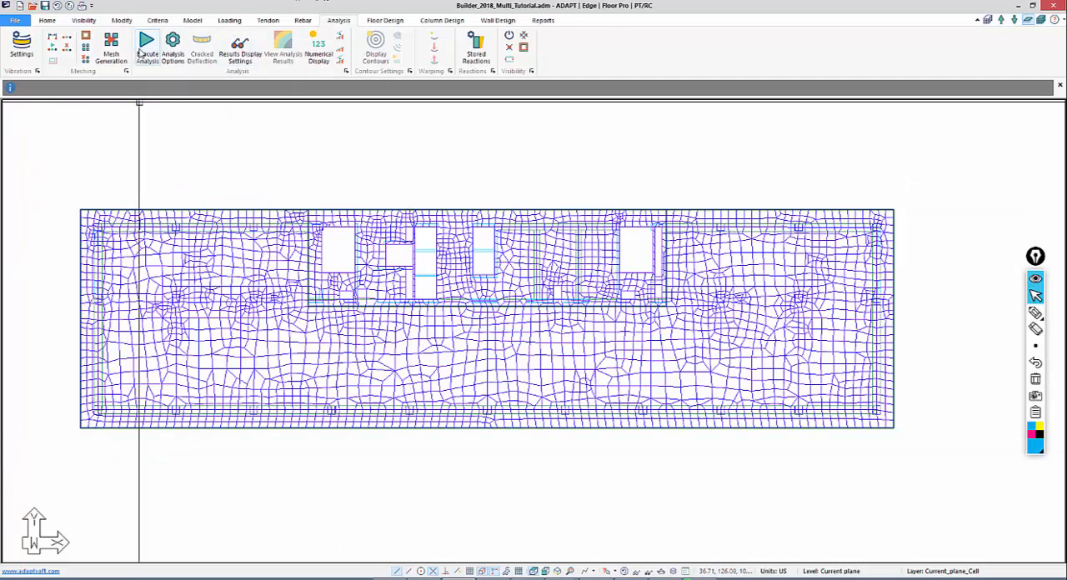
# Analyse the meshed slab with only the Service (Total Load) combination selected
pyautogui.click(148, 45)
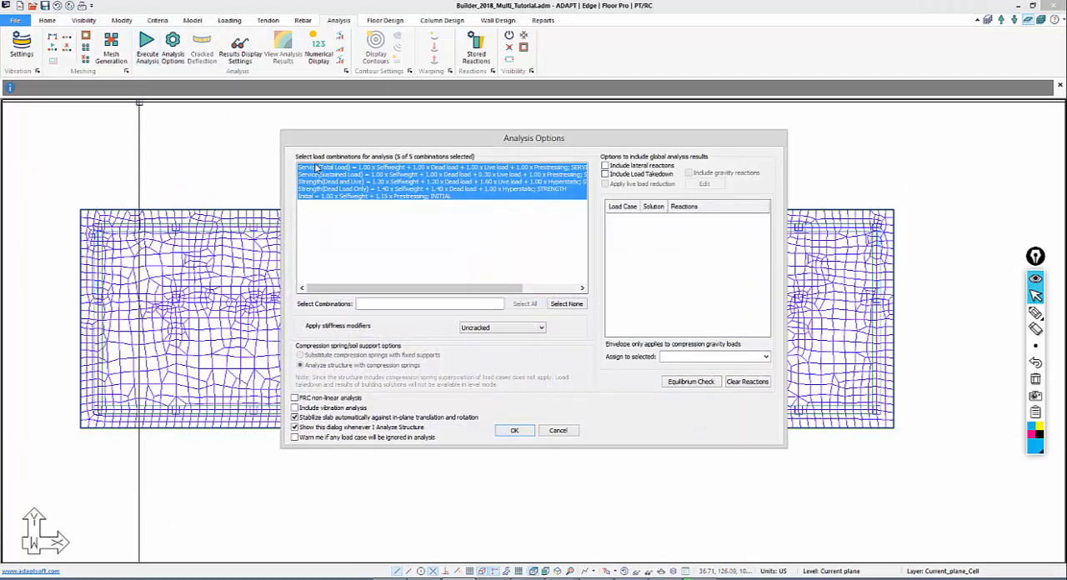
pyautogui.click(390, 167)
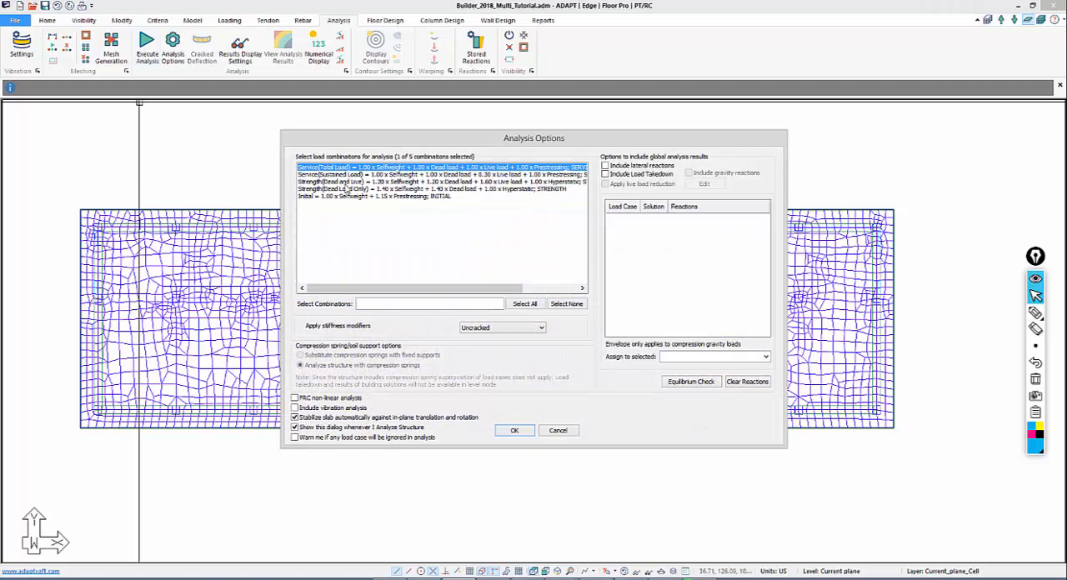
pyautogui.click(514, 430)
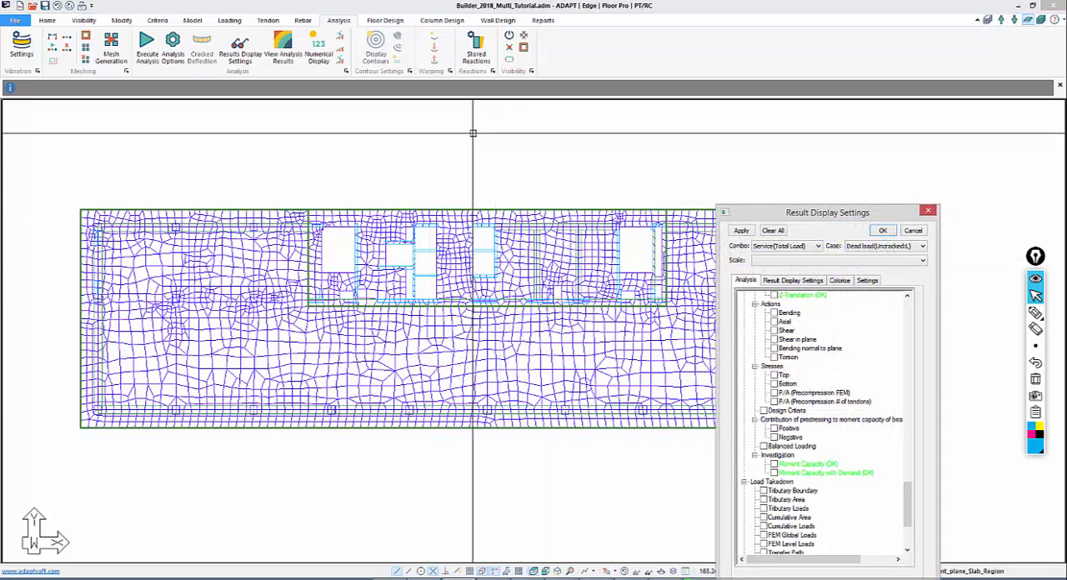
# Show Service (Total Load) Z-Translation deflection contours, ranging 0.03 to -0.74 in
pyautogui.moveTo(826, 211); pyautogui.dragTo(995, 147)
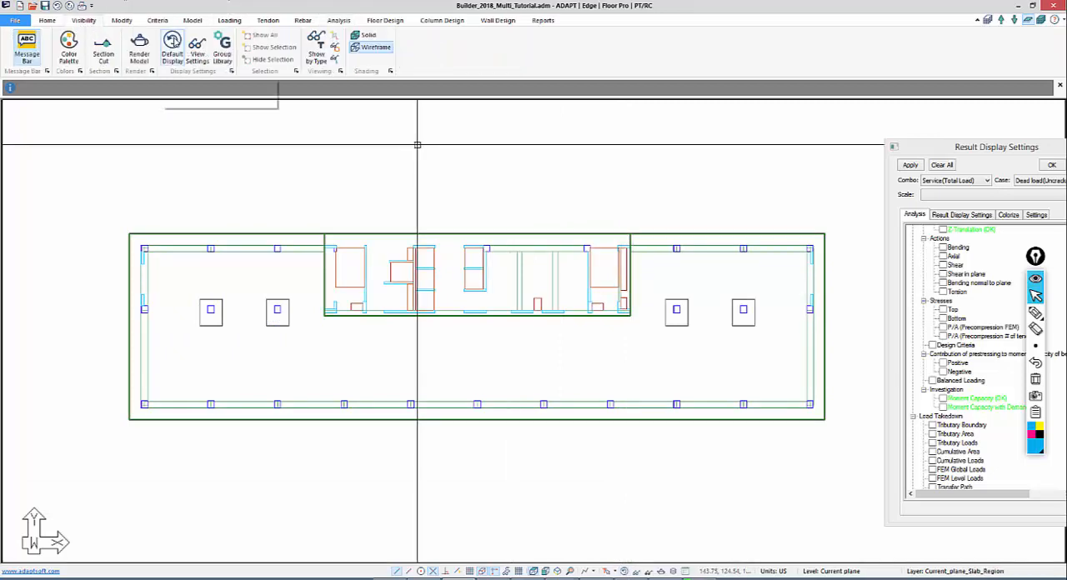
pyautogui.moveTo(554, 364)
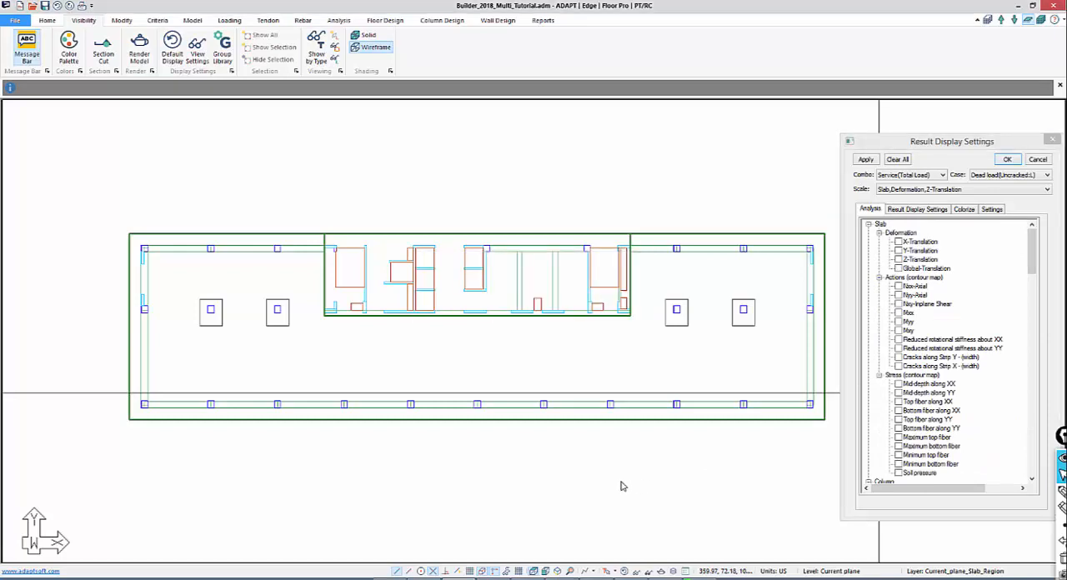
pyautogui.click(865, 159)
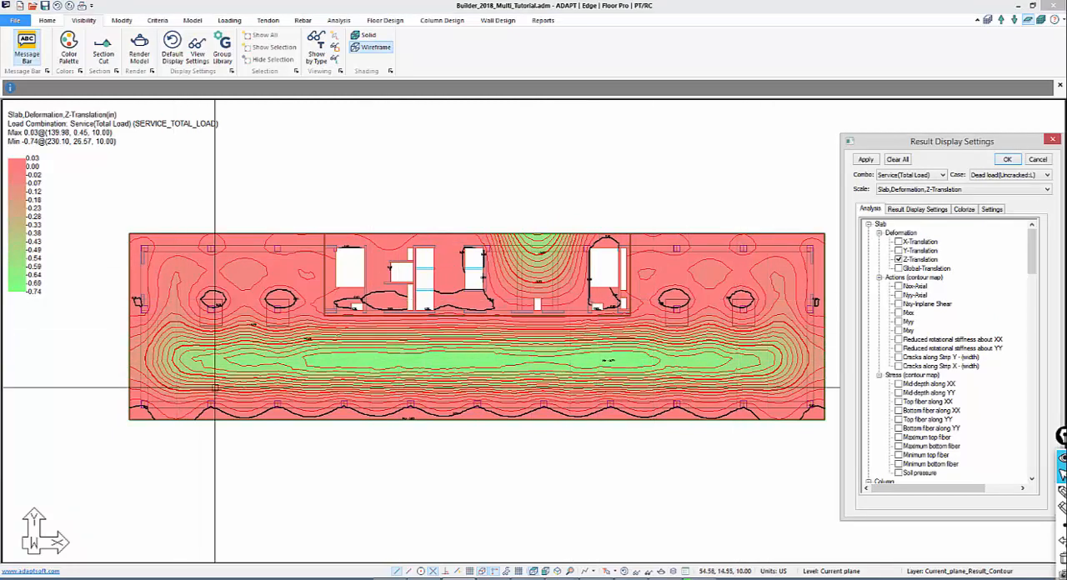
pyautogui.moveTo(726, 313)
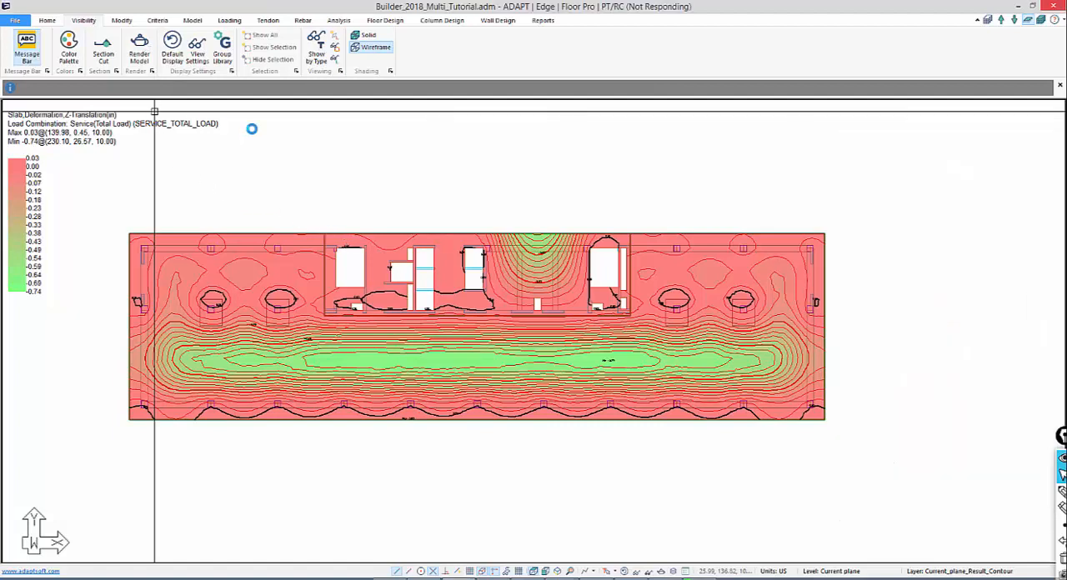
pyautogui.moveTo(261, 154)
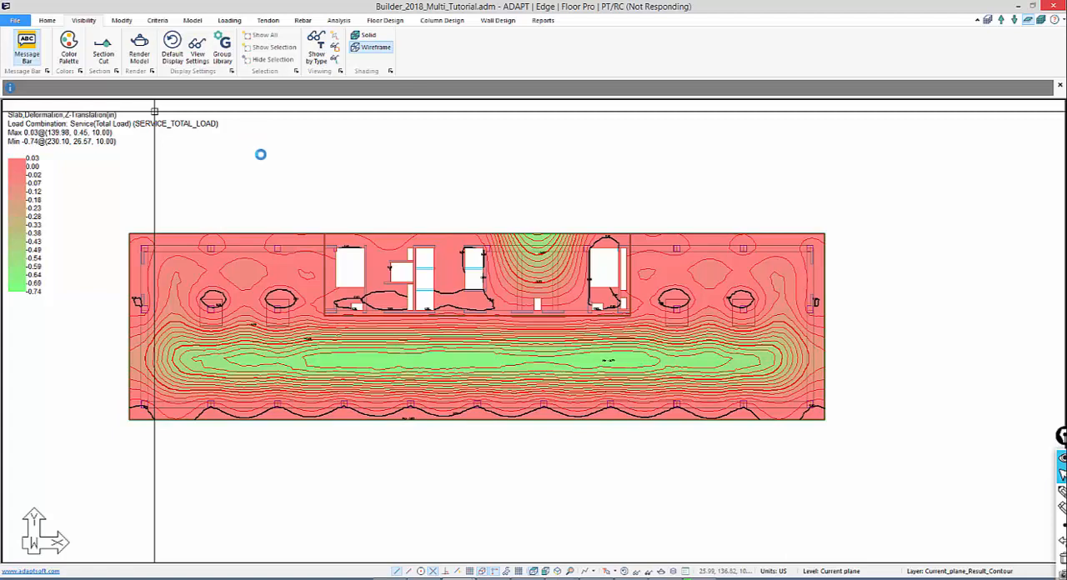
pyautogui.moveTo(316, 201)
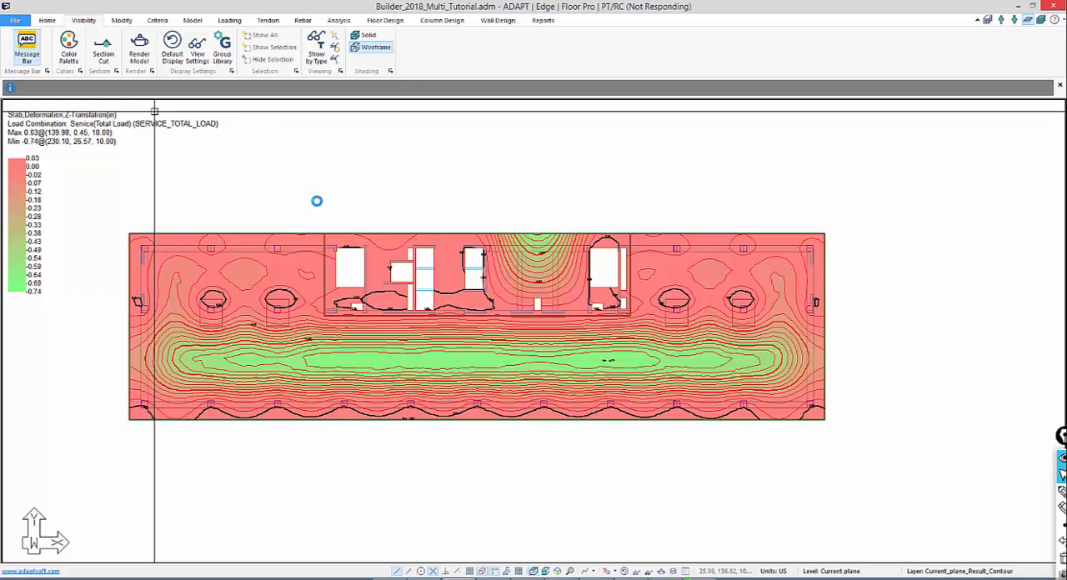
pyautogui.moveTo(495, 213)
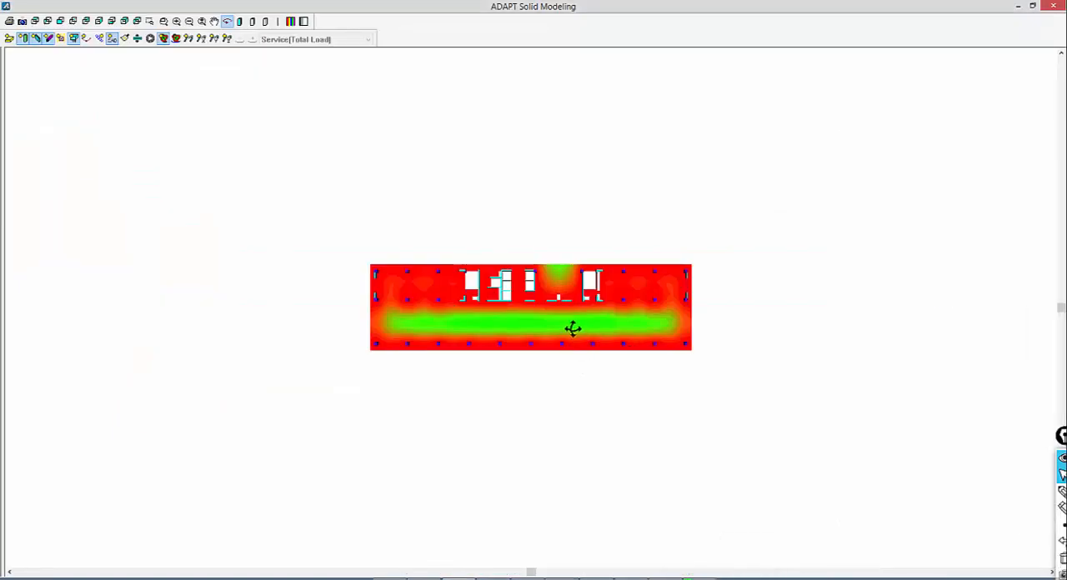
# Orbit the contoured deflected slab from several sides and tilt to look down on it
pyautogui.moveTo(572, 330); pyautogui.dragTo(601, 348)
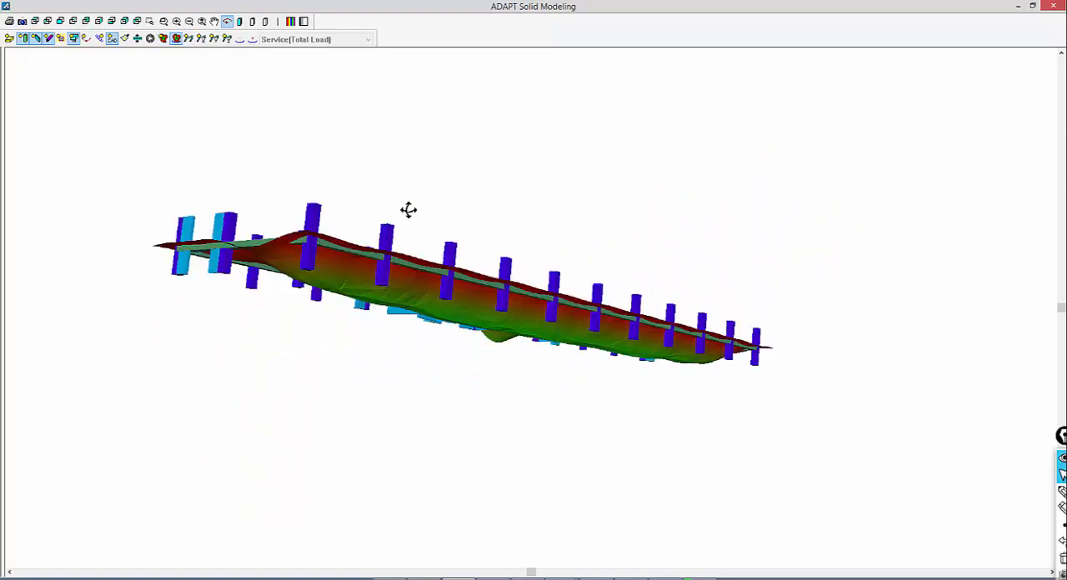
pyautogui.moveTo(409, 209); pyautogui.dragTo(450, 213)
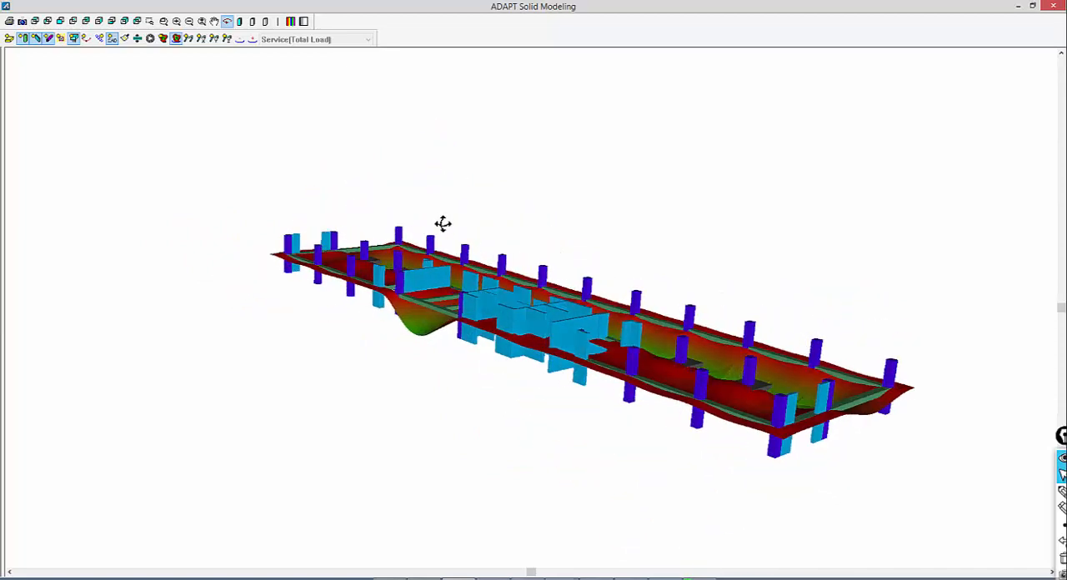
pyautogui.moveTo(443, 222); pyautogui.dragTo(463, 330)
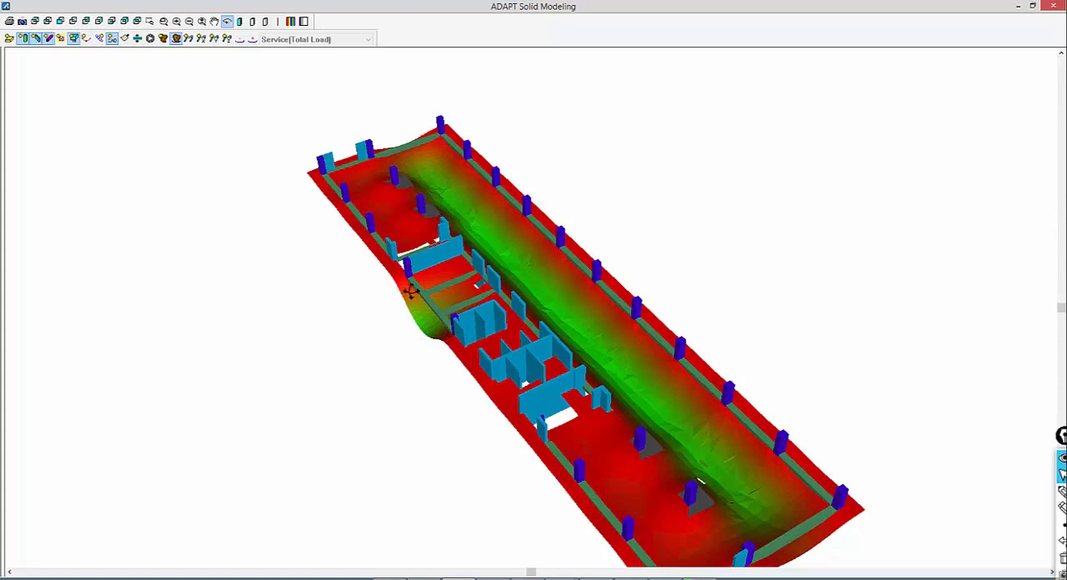
pyautogui.moveTo(389, 246)
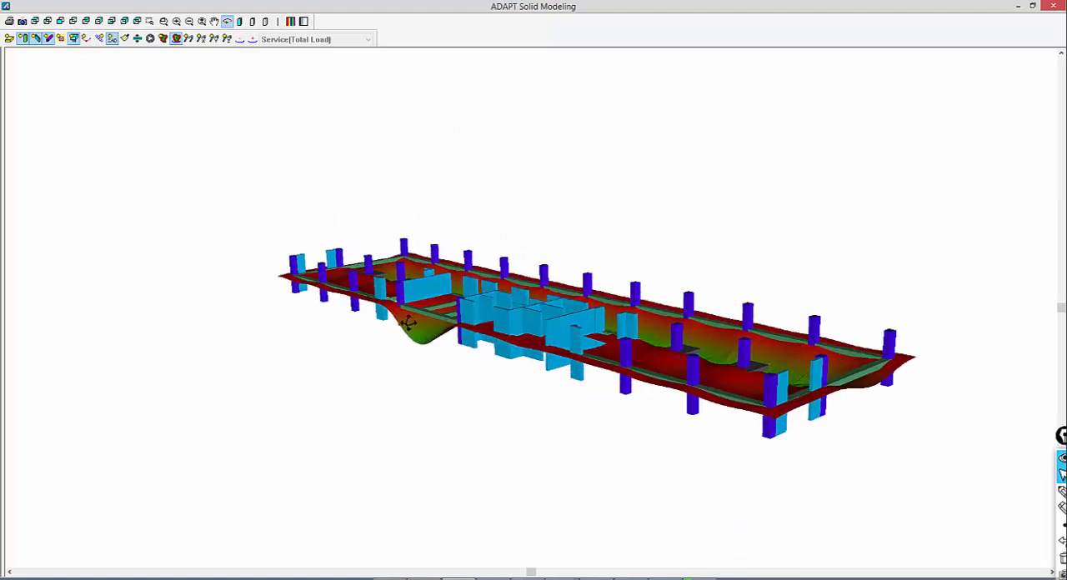
pyautogui.moveTo(368, 347)
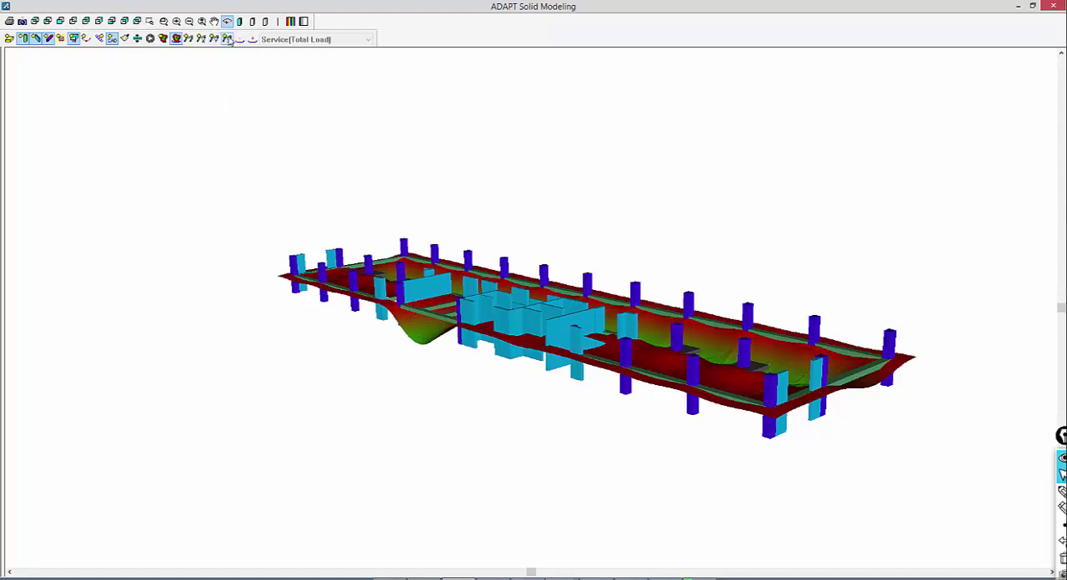
pyautogui.moveTo(253, 161)
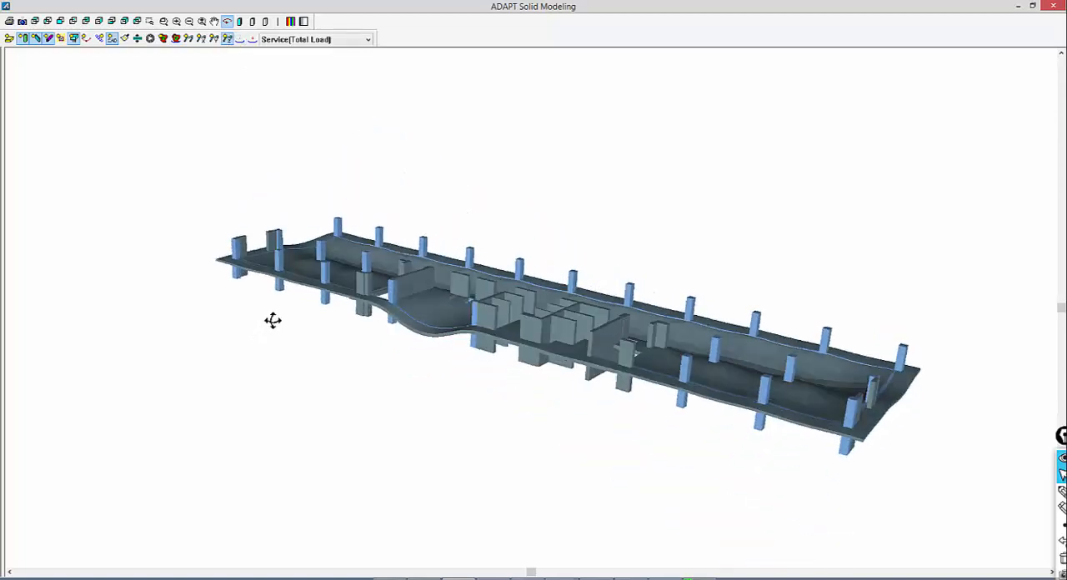
# Orbit the grey shaded slab through underside, side elevation and angled overview views
pyautogui.moveTo(272, 320); pyautogui.dragTo(346, 323)
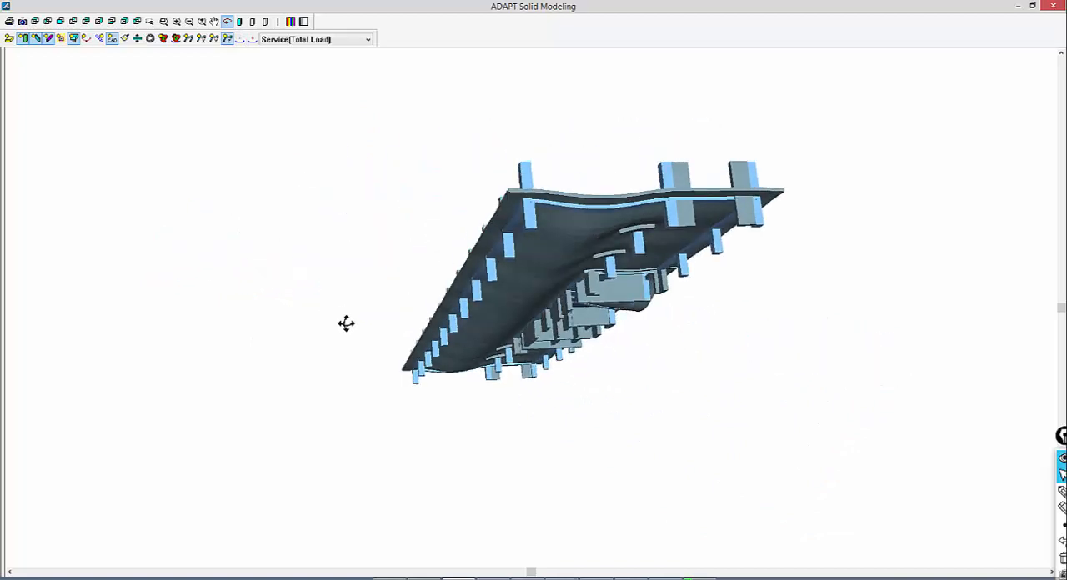
pyautogui.moveTo(346, 323); pyautogui.dragTo(376, 324)
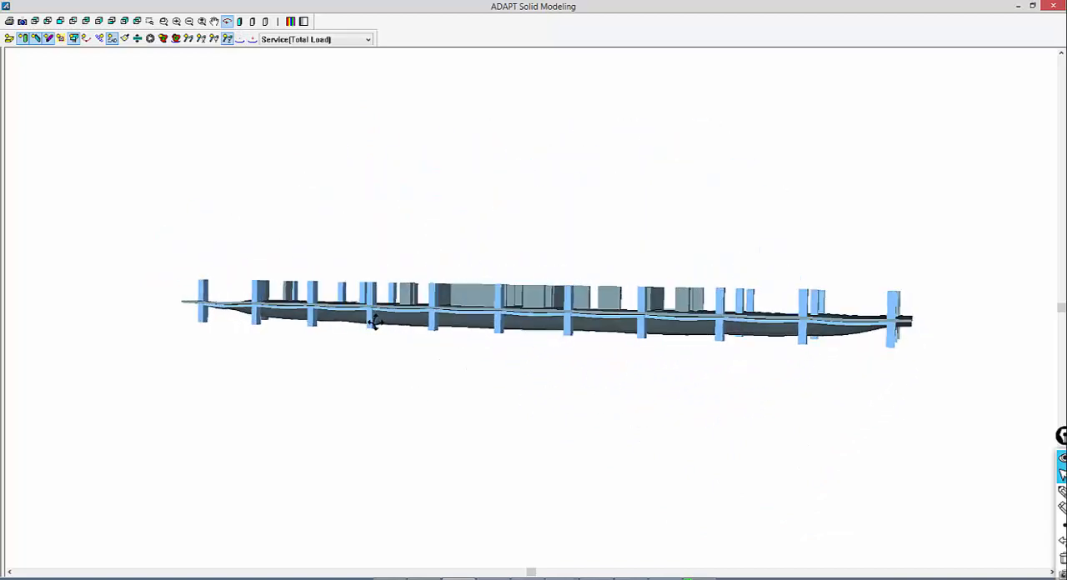
pyautogui.moveTo(375, 323); pyautogui.dragTo(352, 330)
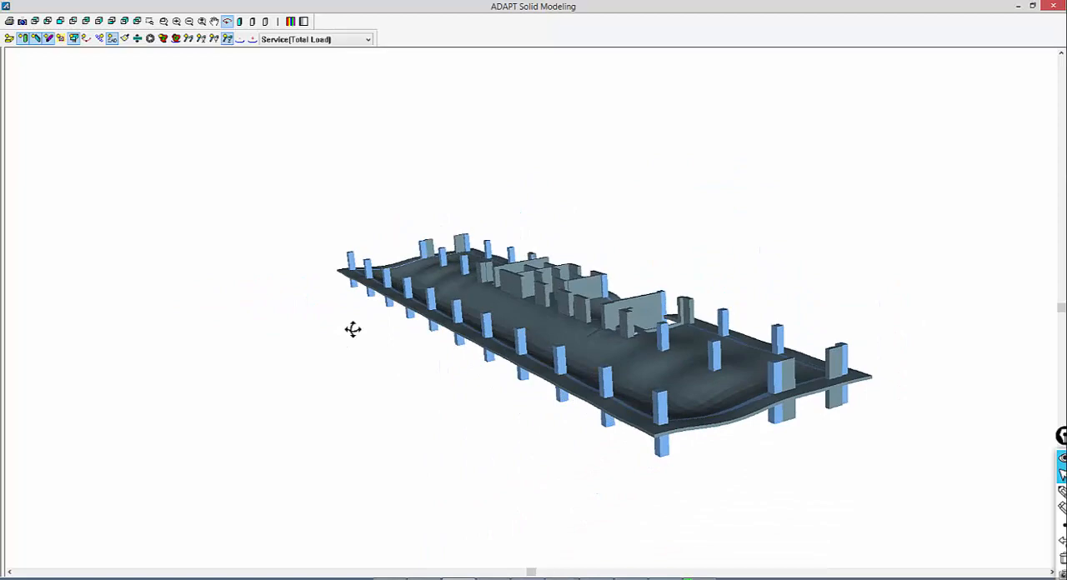
pyautogui.moveTo(352, 329); pyautogui.dragTo(313, 325)
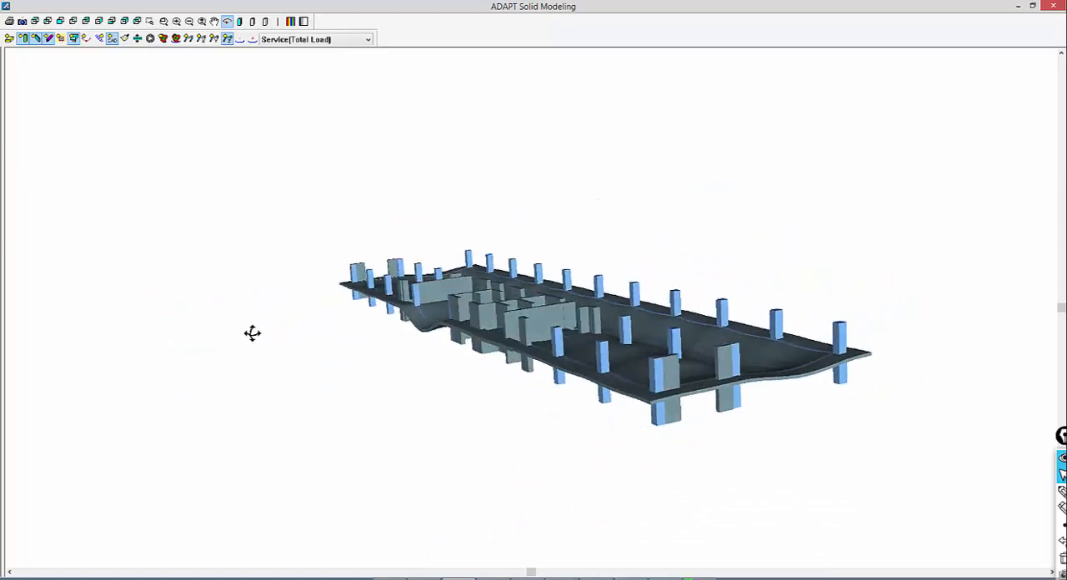
pyautogui.moveTo(253, 334); pyautogui.dragTo(277, 325)
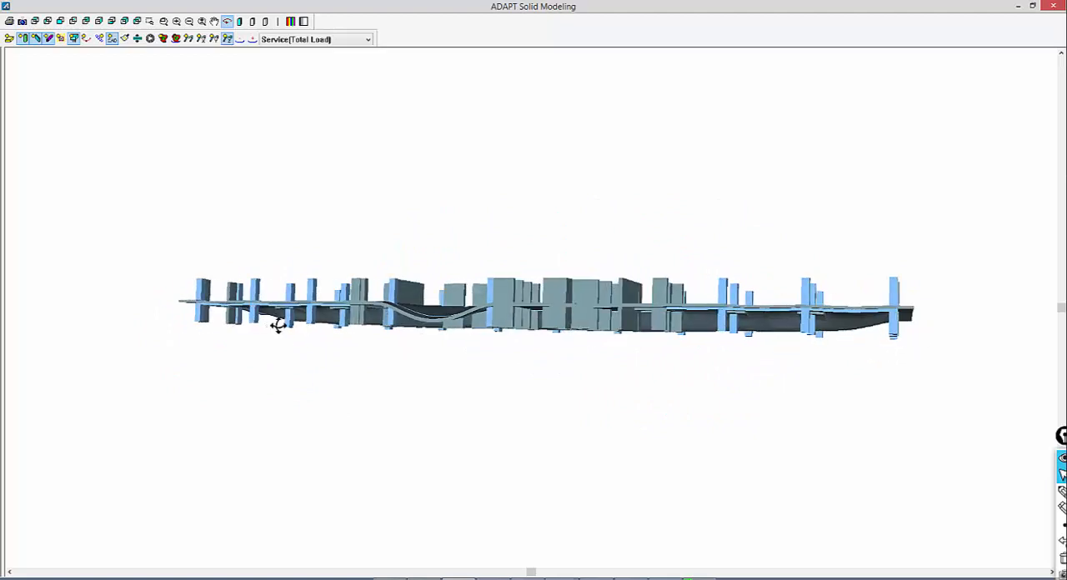
pyautogui.moveTo(275, 325); pyautogui.dragTo(308, 338)
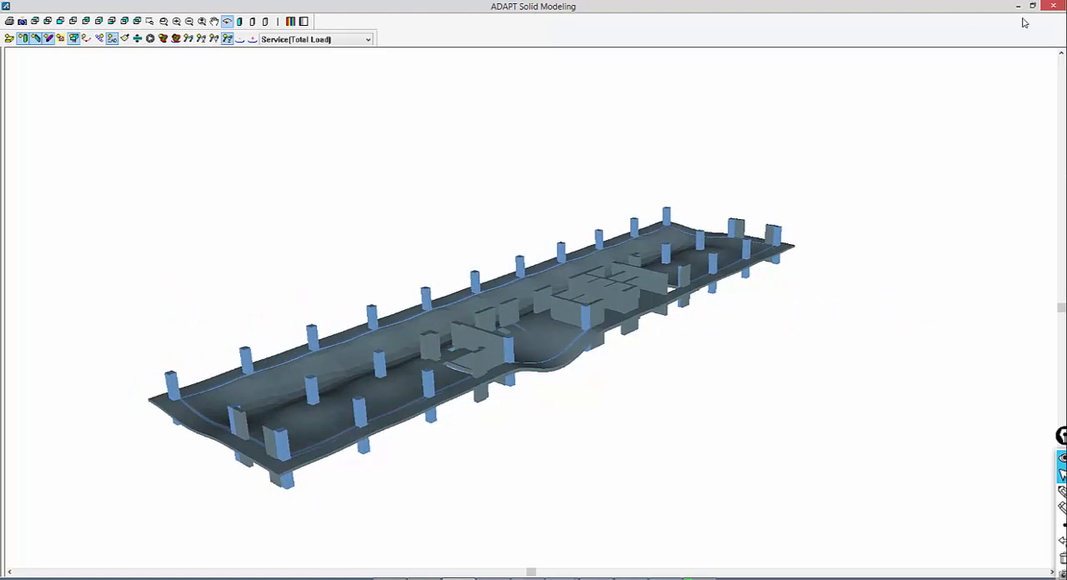
pyautogui.moveTo(1052, 7)
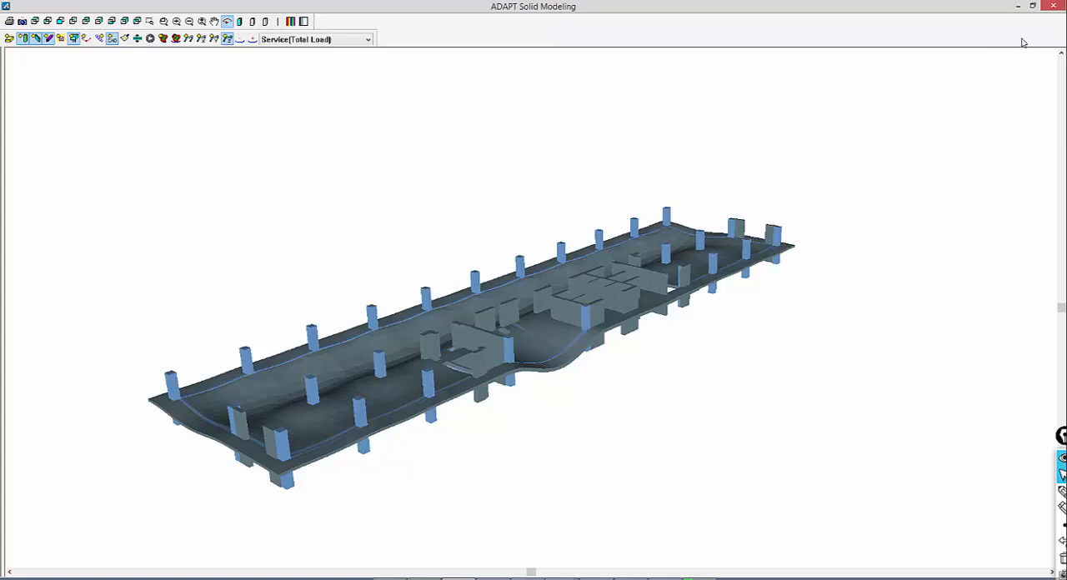
pyautogui.moveTo(725, 46)
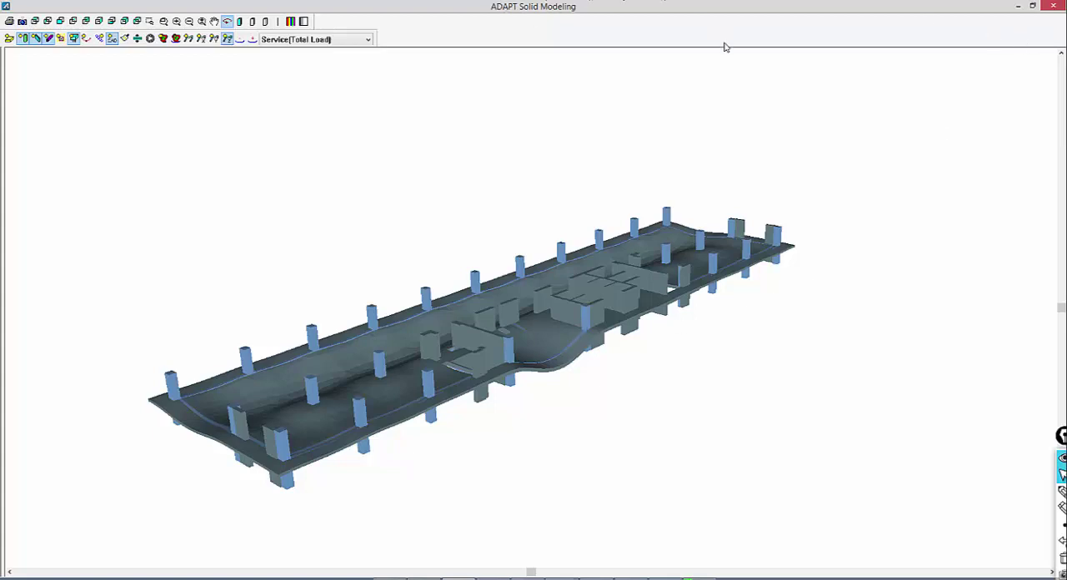
pyautogui.moveTo(723, 60)
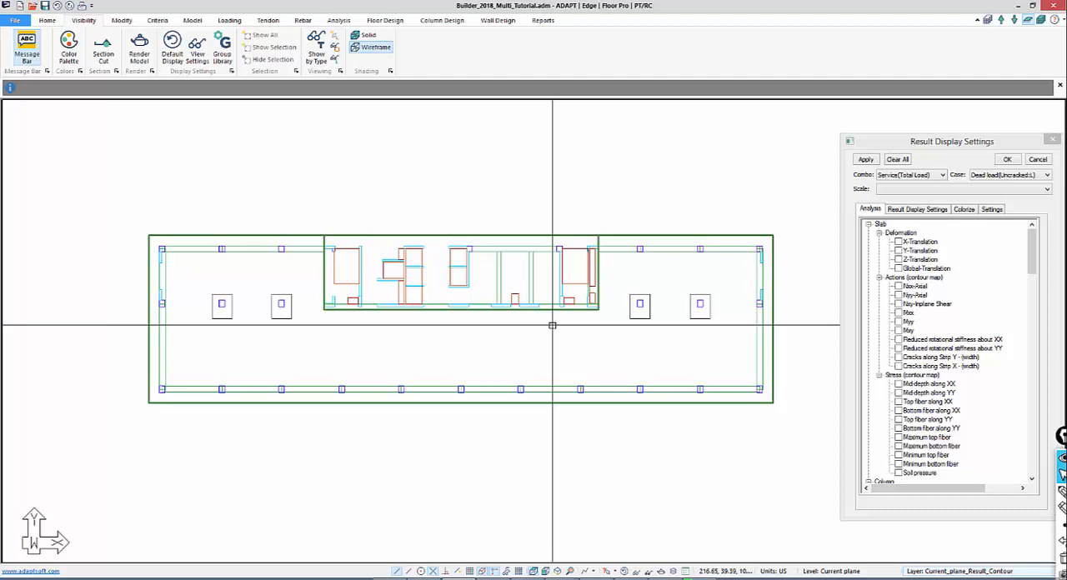
pyautogui.moveTo(813, 254)
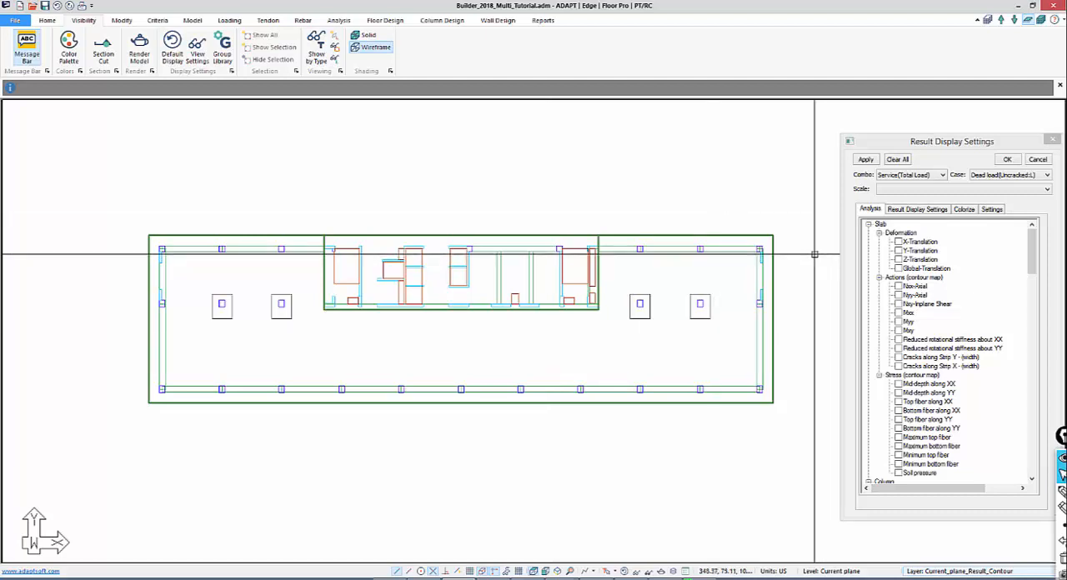
pyautogui.moveTo(735, 280)
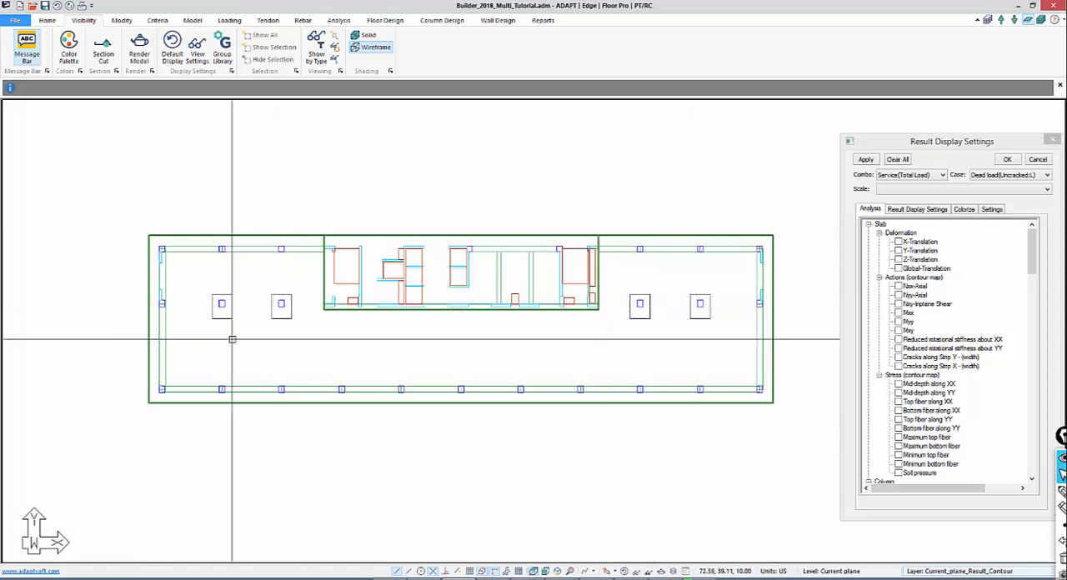
pyautogui.moveTo(455, 364)
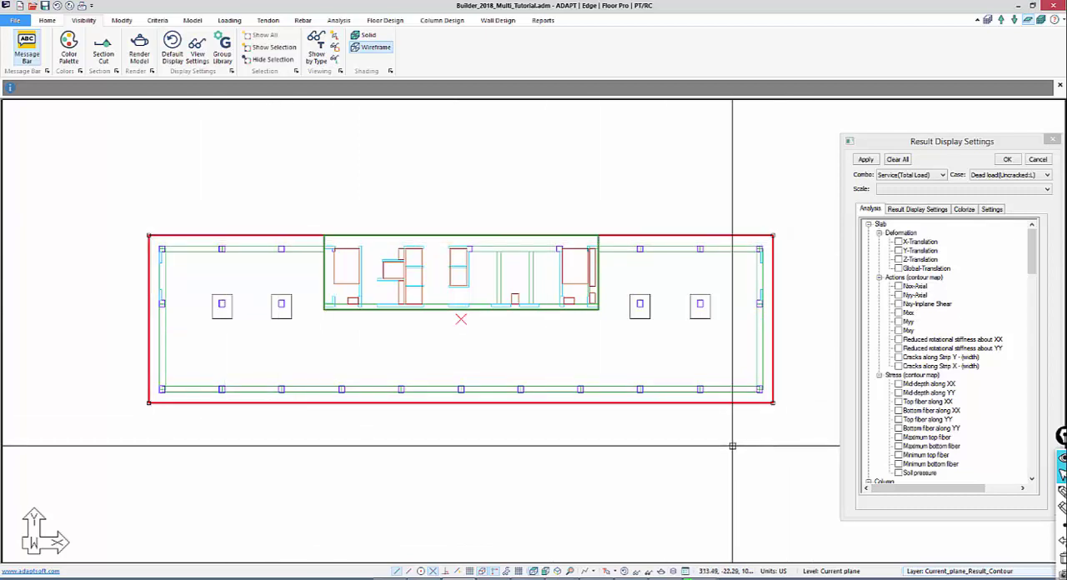
# Bring up the loading tools back in the ADAPT-Builder plan
pyautogui.click(240, 20)
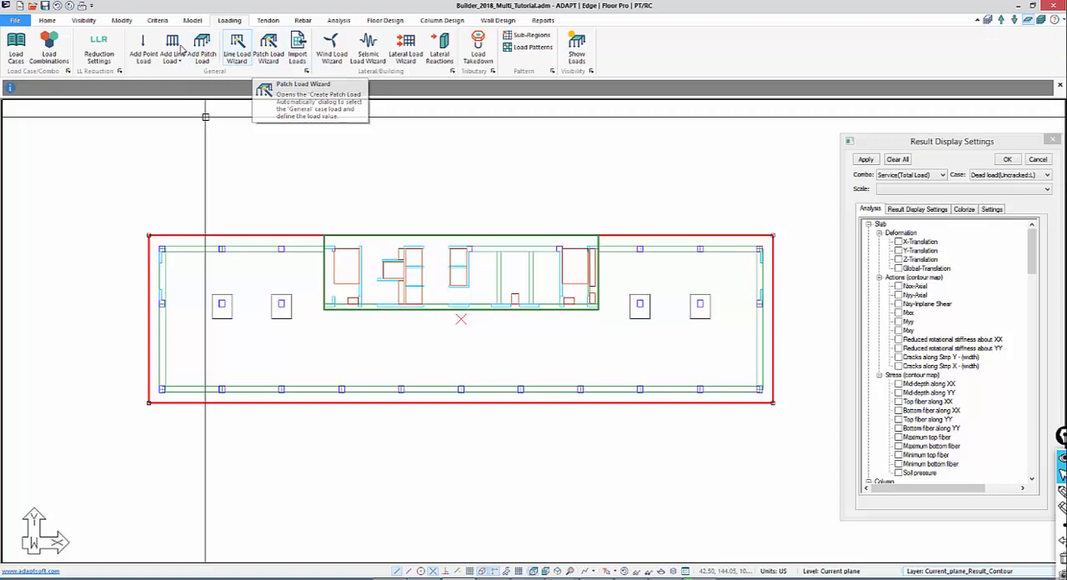
pyautogui.moveTo(200, 46)
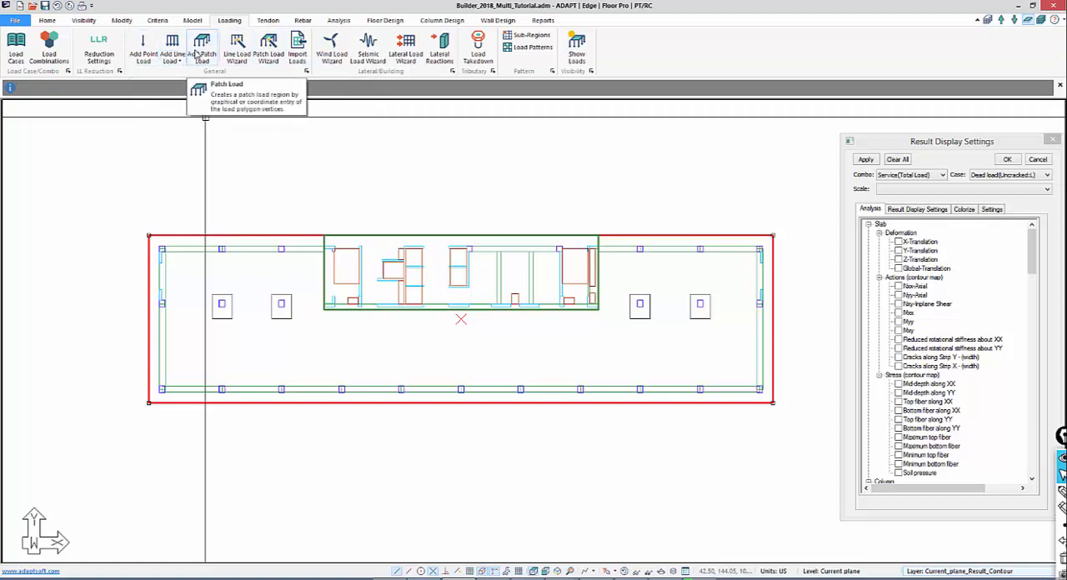
# Pick the central core slab region in the automatic patch load tool, choosing Live load
pyautogui.click(198, 46)
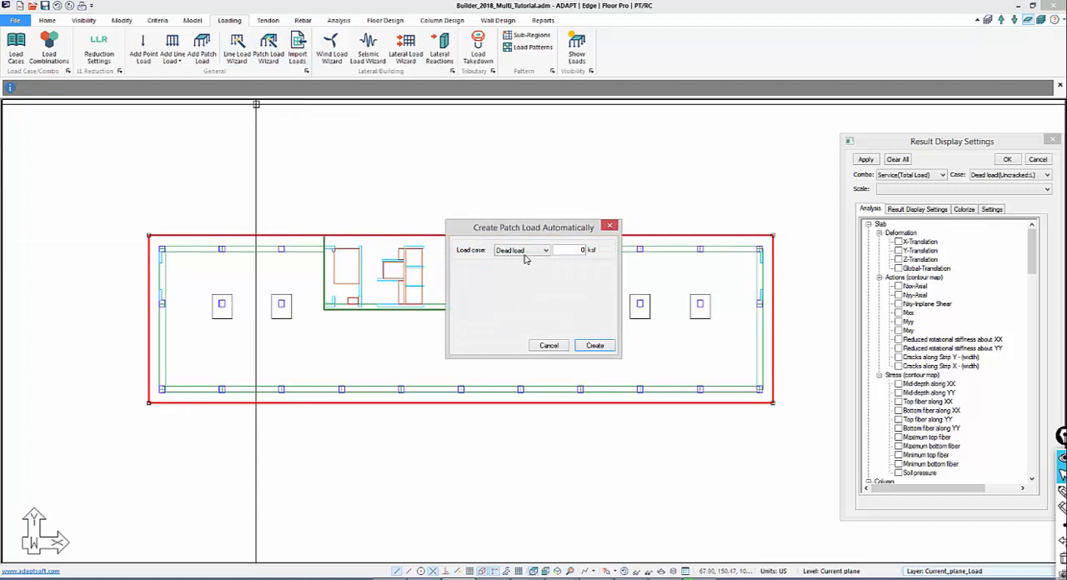
pyautogui.click(571, 250)
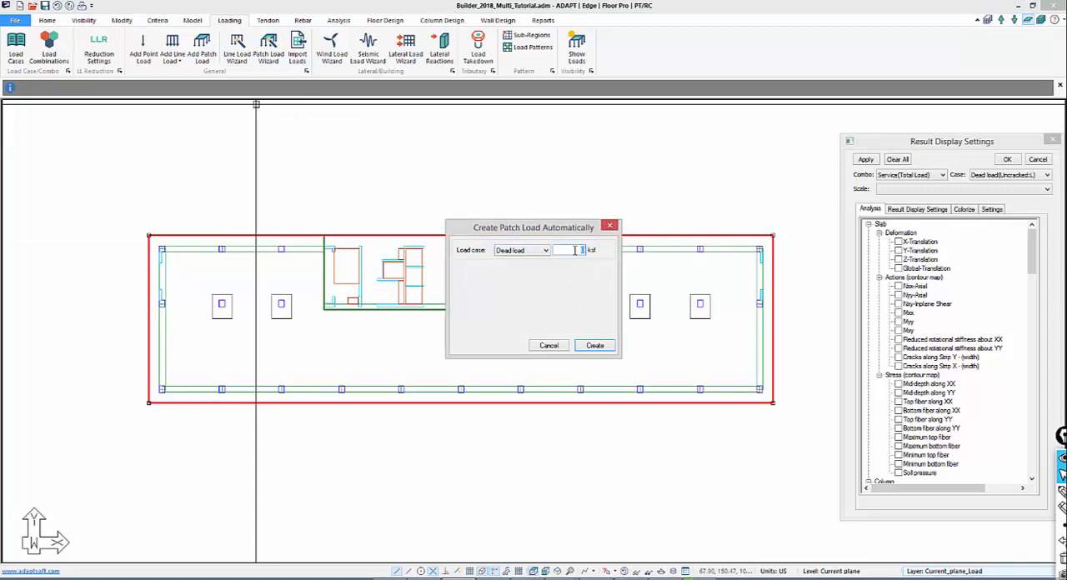
pyautogui.click(595, 345)
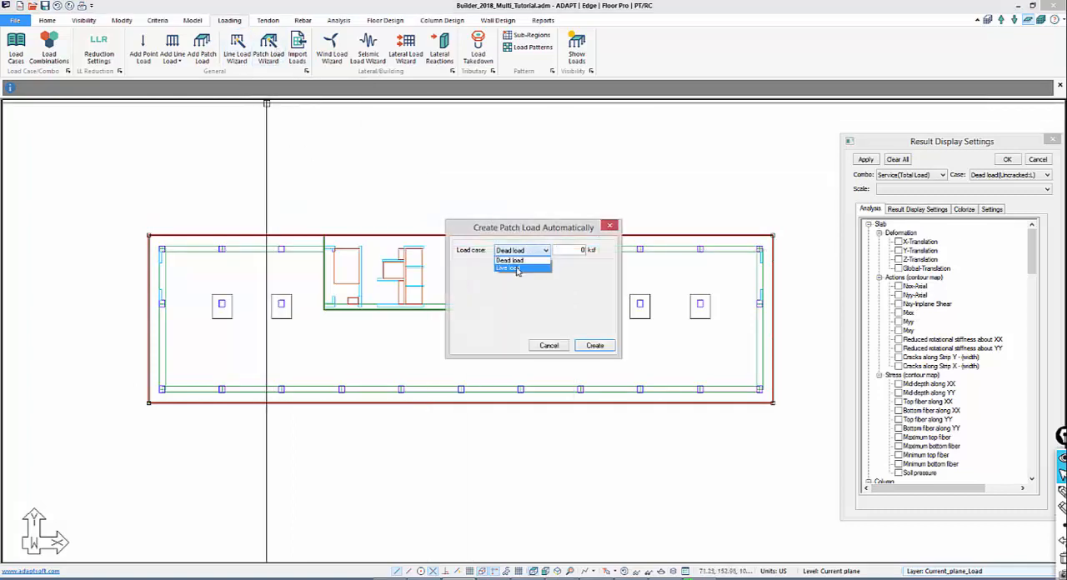
pyautogui.click(512, 269)
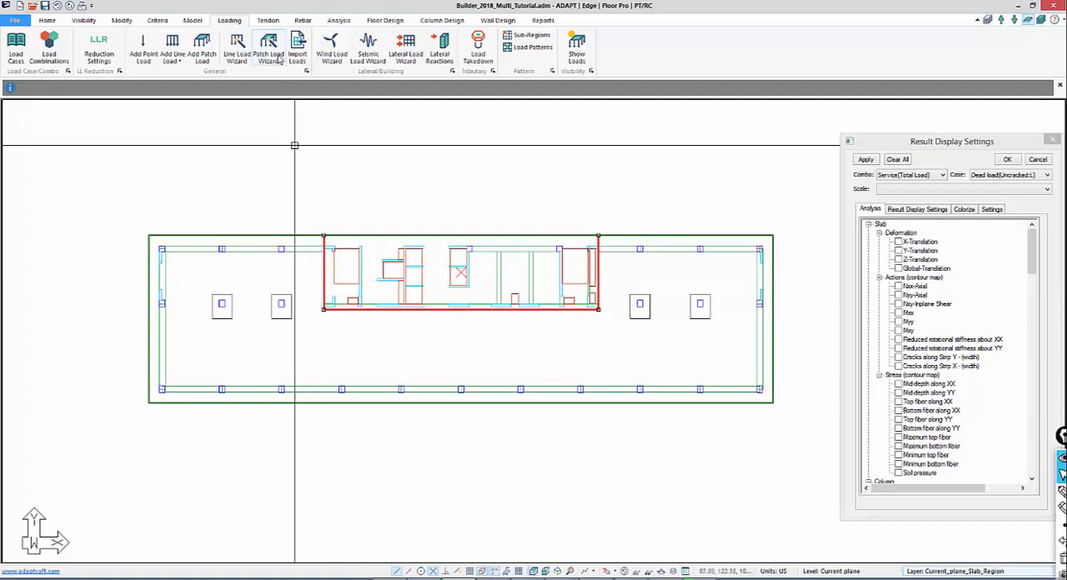
# Create a Live load case patch load with value 0.00 over the central core region
pyautogui.click(268, 46)
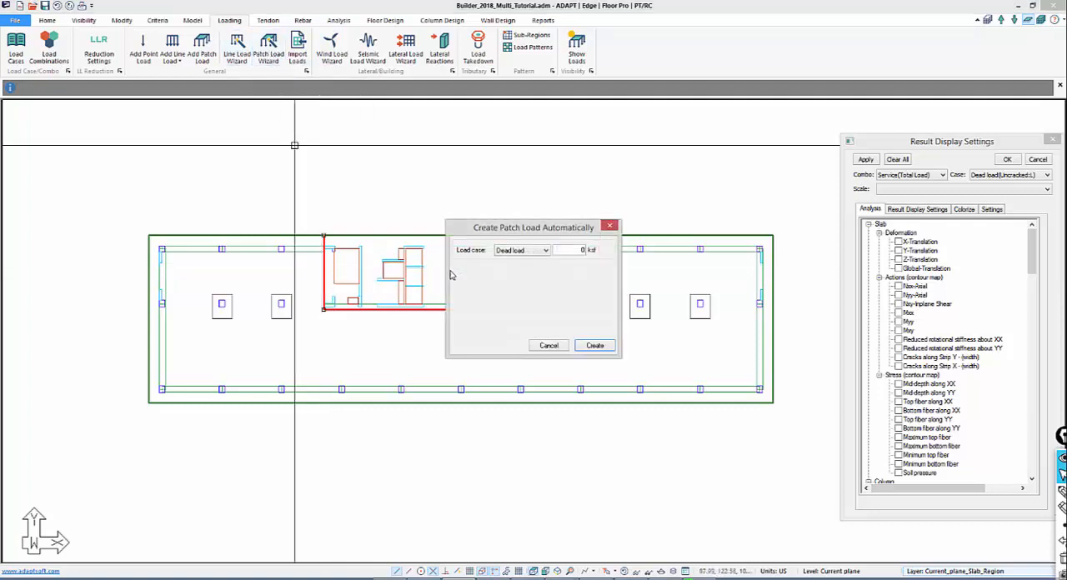
pyautogui.click(545, 250)
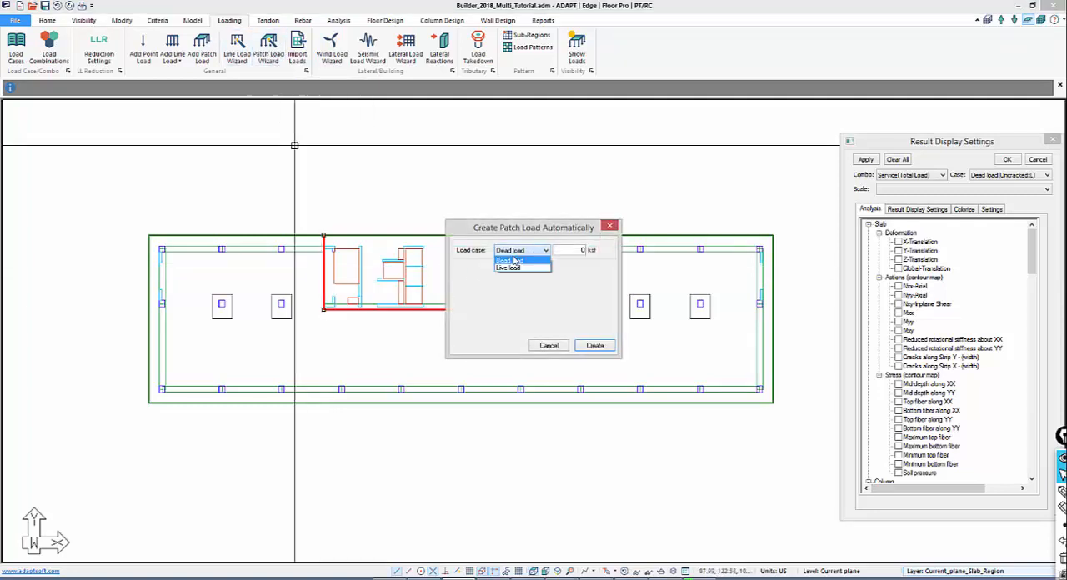
pyautogui.click(510, 269)
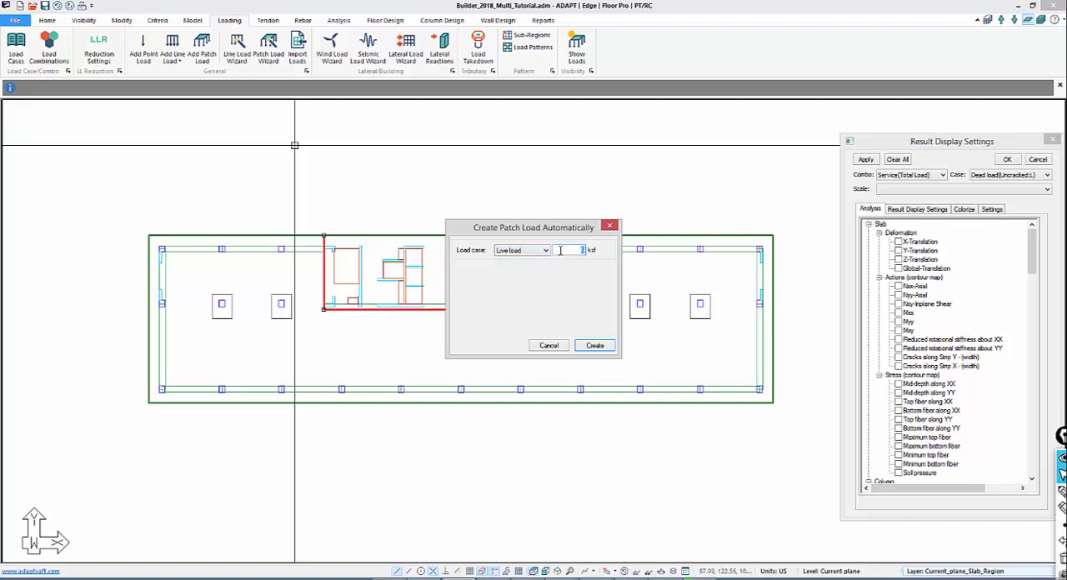
pyautogui.write('0.00')
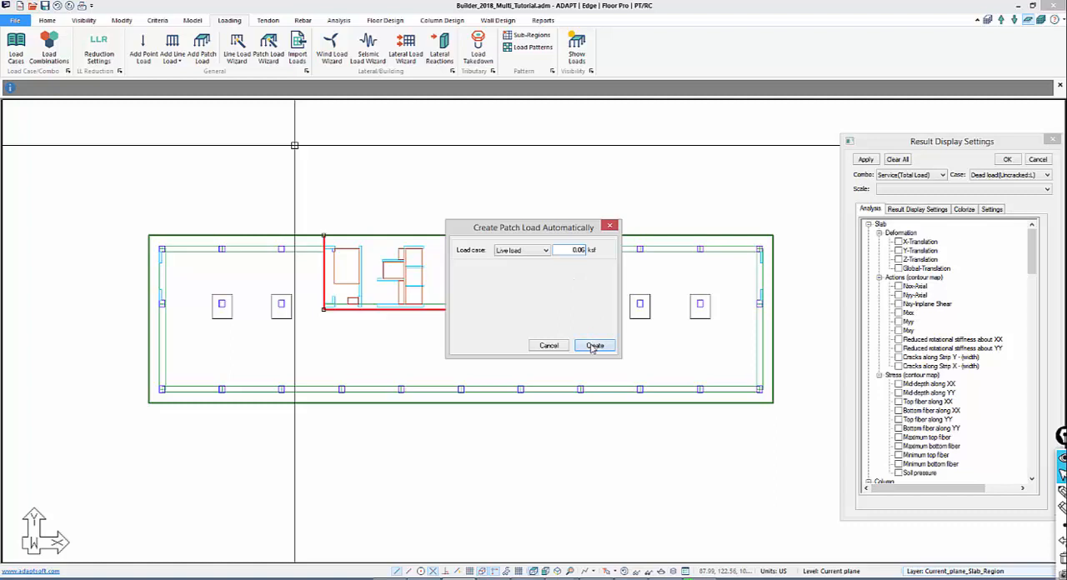
pyautogui.click(593, 345)
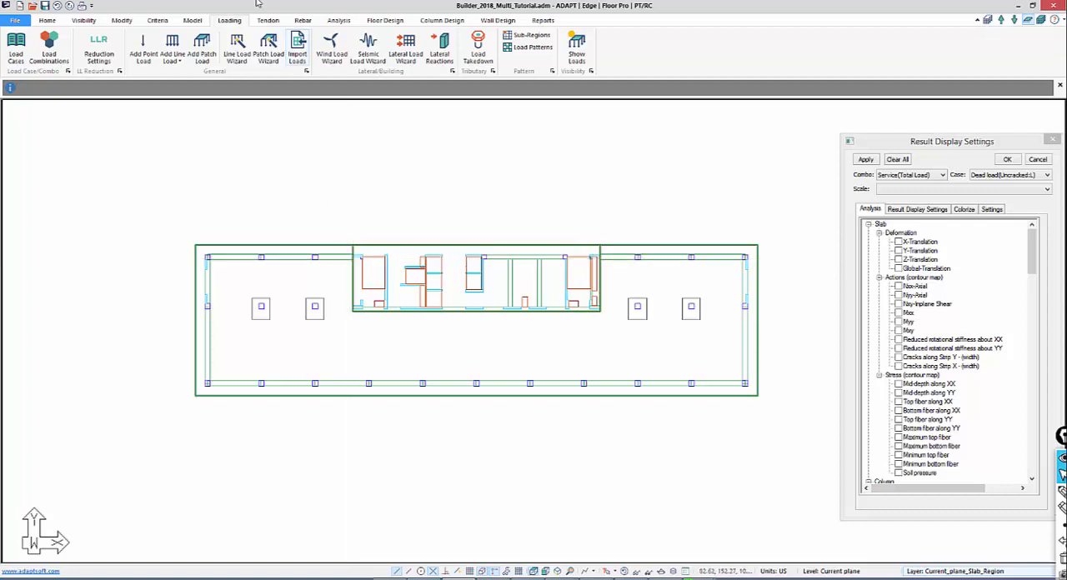
pyautogui.moveTo(171, 43)
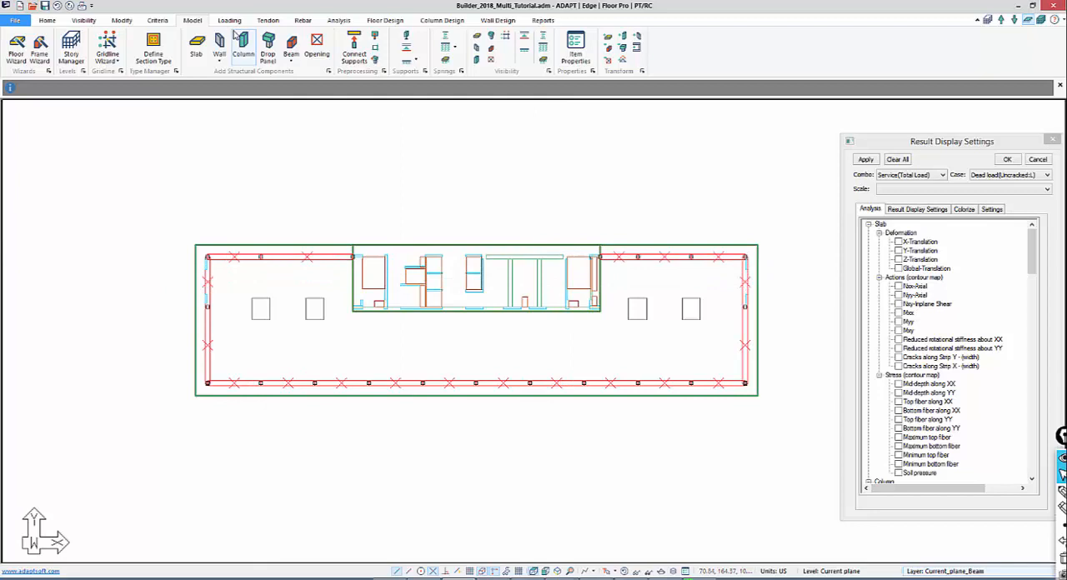
# Bring up the loading tools with the perimeter beams selected
pyautogui.click(229, 20)
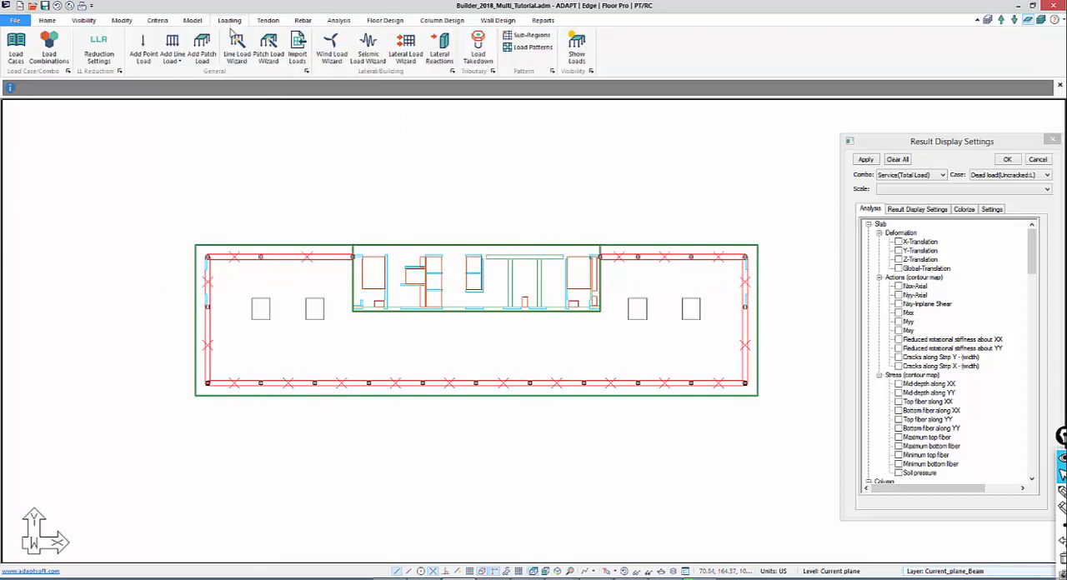
# Generate 19 dead-load line loads of 0.50 k/ft along the perimeter beams
pyautogui.click(236, 45)
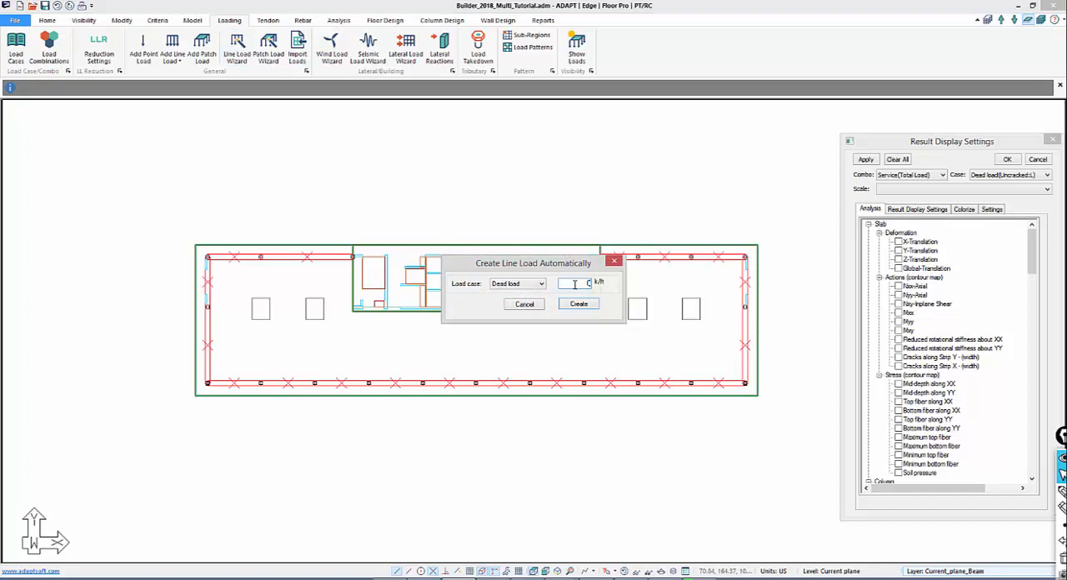
pyautogui.write('0.50')
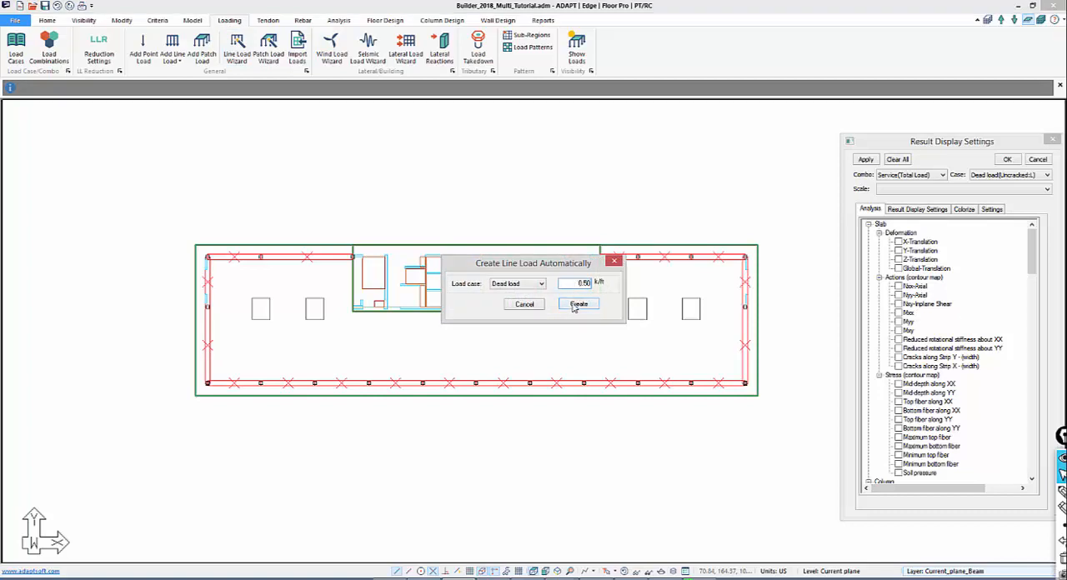
pyautogui.click(578, 303)
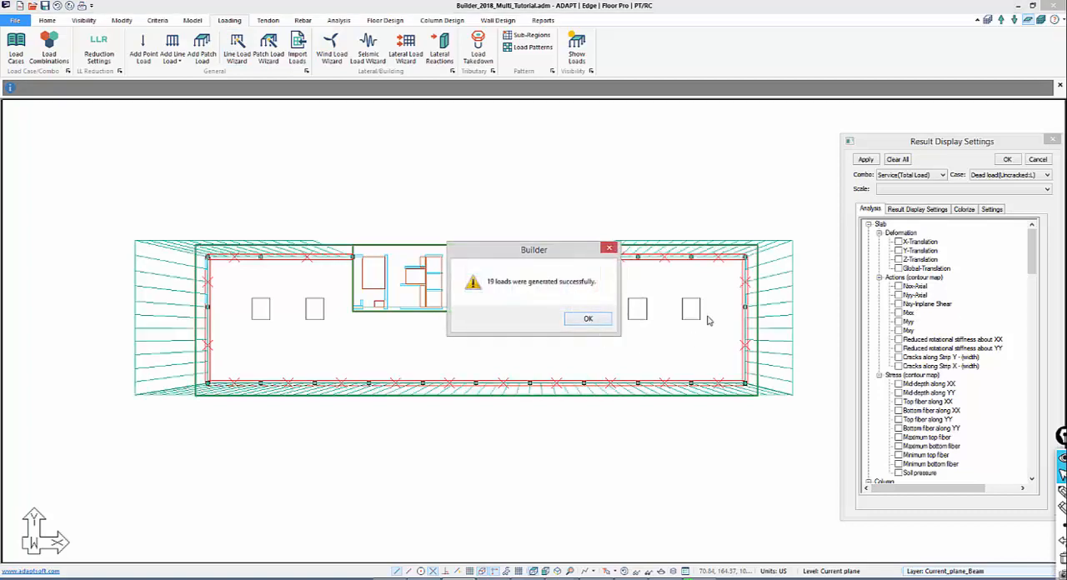
pyautogui.click(588, 318)
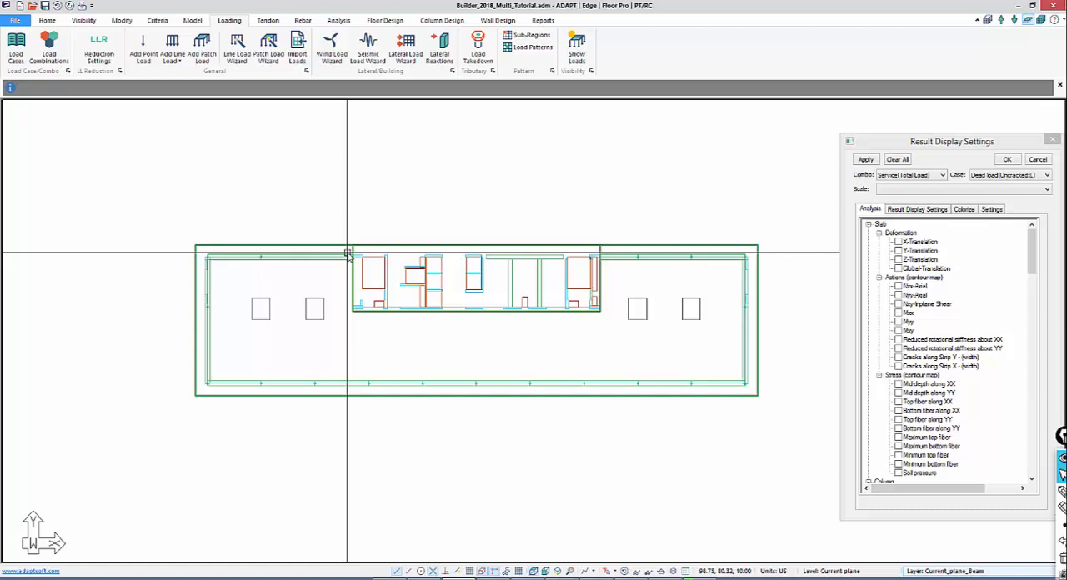
pyautogui.moveTo(237, 46)
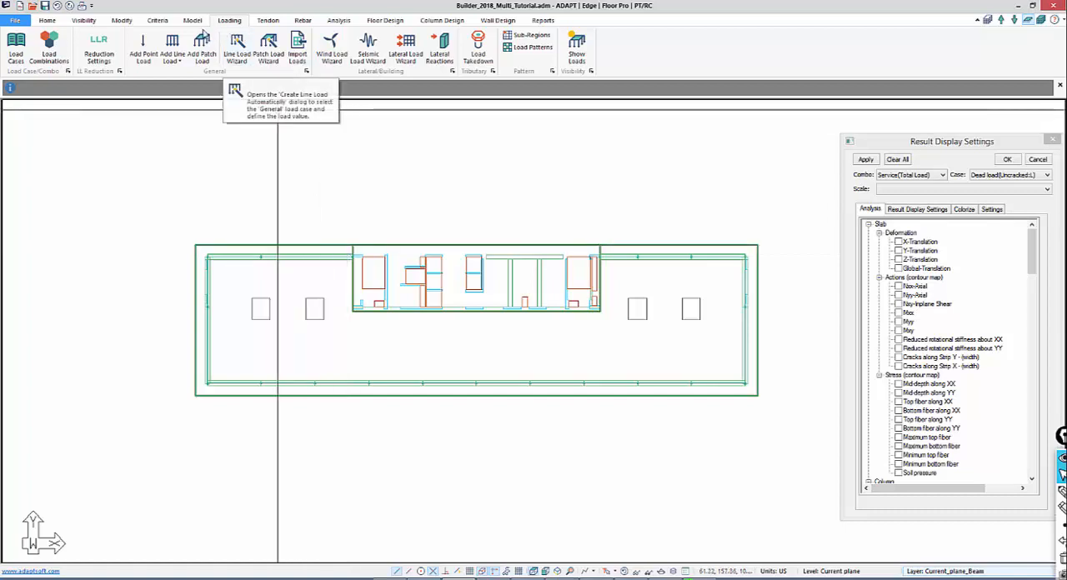
pyautogui.click(195, 20)
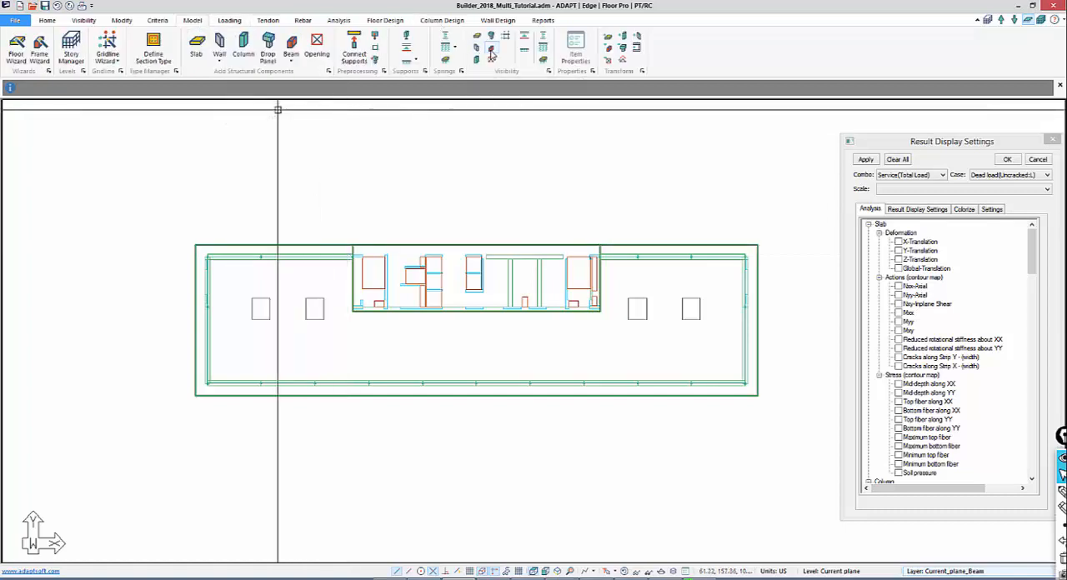
pyautogui.moveTo(478, 58)
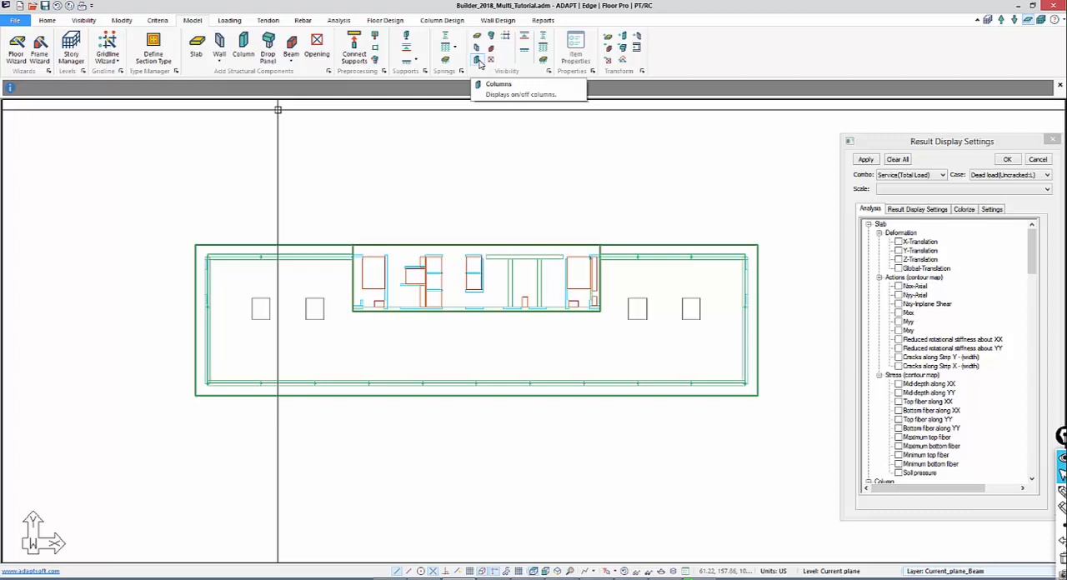
pyautogui.moveTo(531, 135)
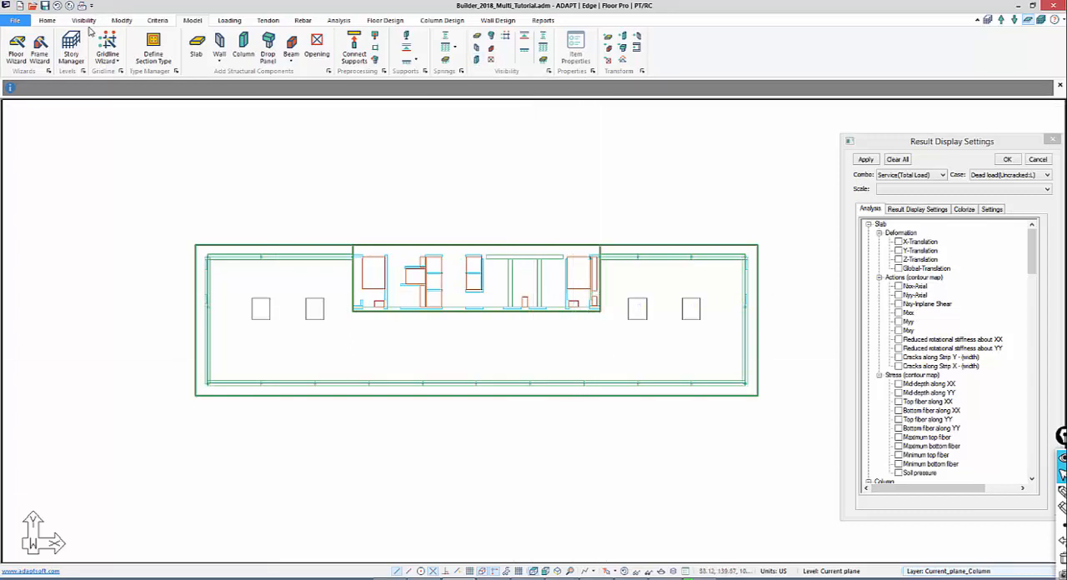
# Adjust View Settings so load symbols display on the floor plan
pyautogui.click(94, 19)
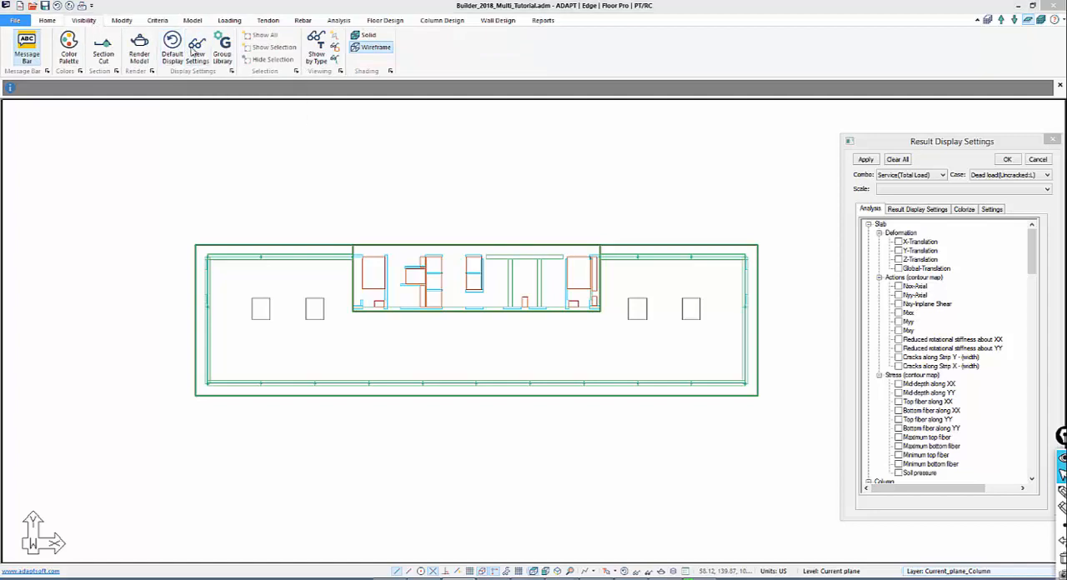
pyautogui.click(198, 46)
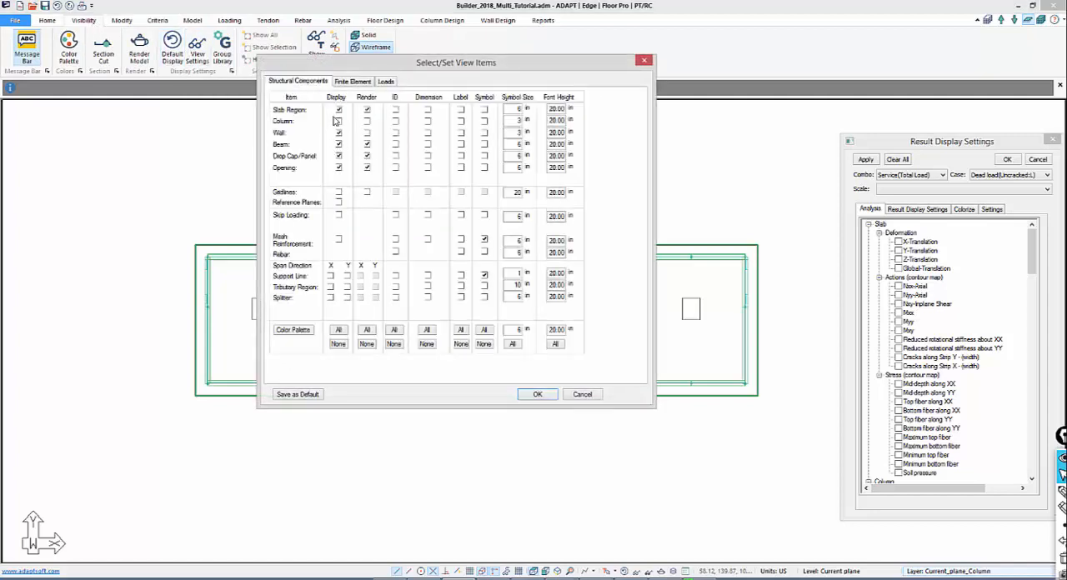
pyautogui.click(538, 394)
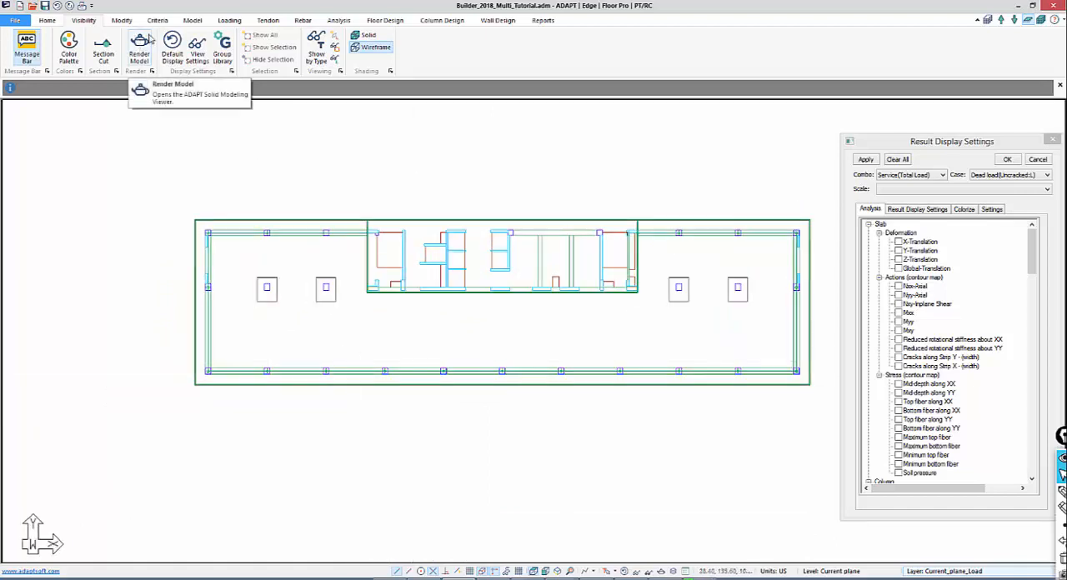
pyautogui.click(239, 20)
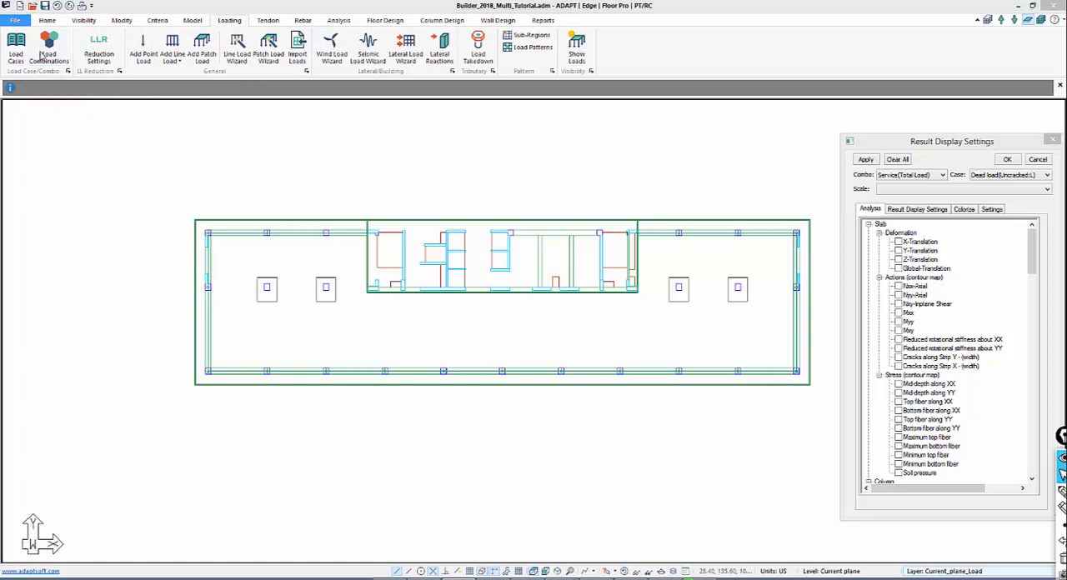
pyautogui.click(41, 47)
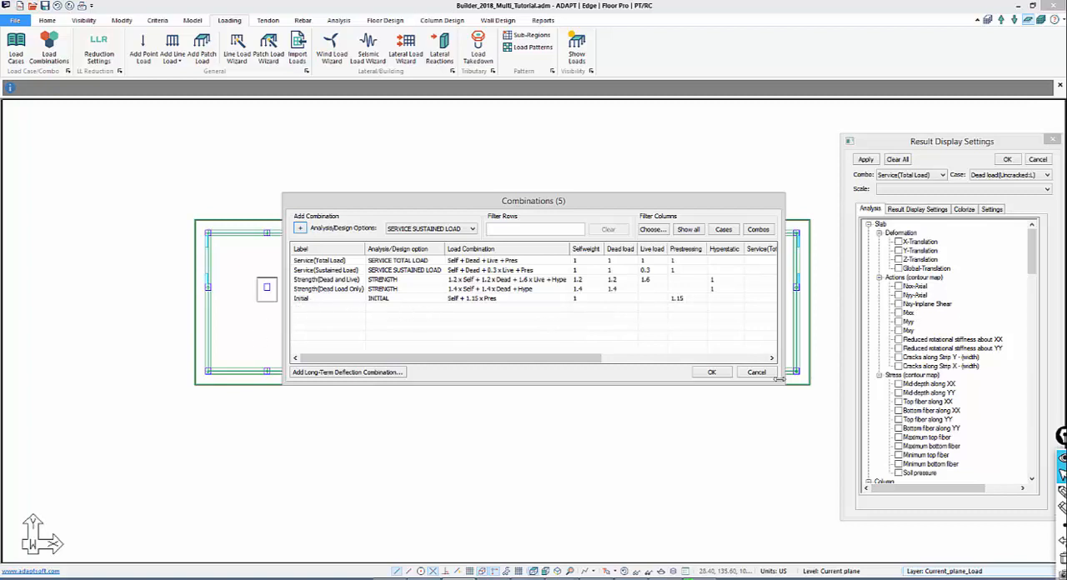
pyautogui.click(712, 371)
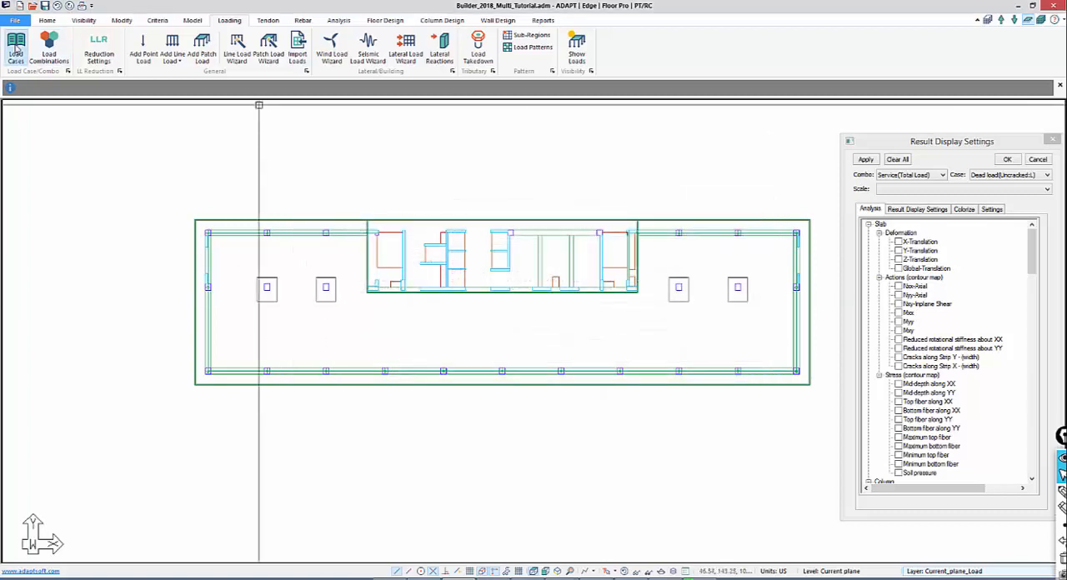
pyautogui.click(11, 43)
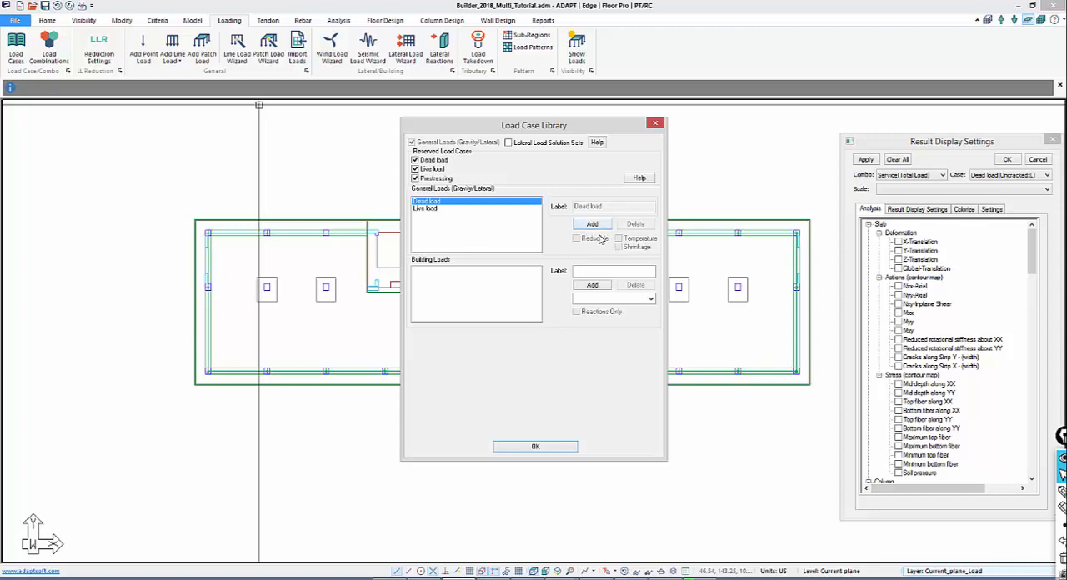
pyautogui.click(592, 224)
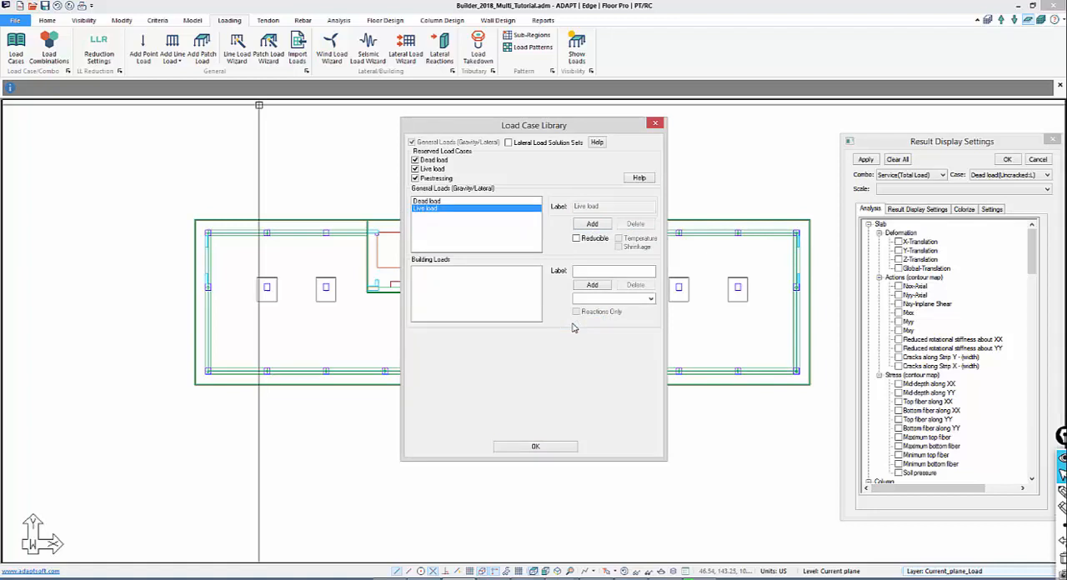
pyautogui.click(535, 447)
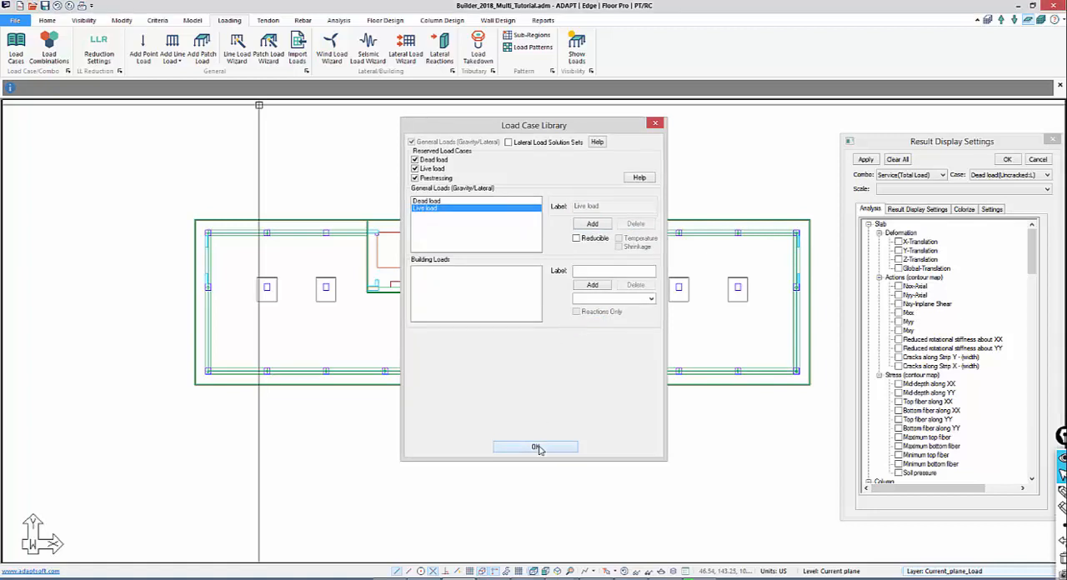
pyautogui.click(535, 446)
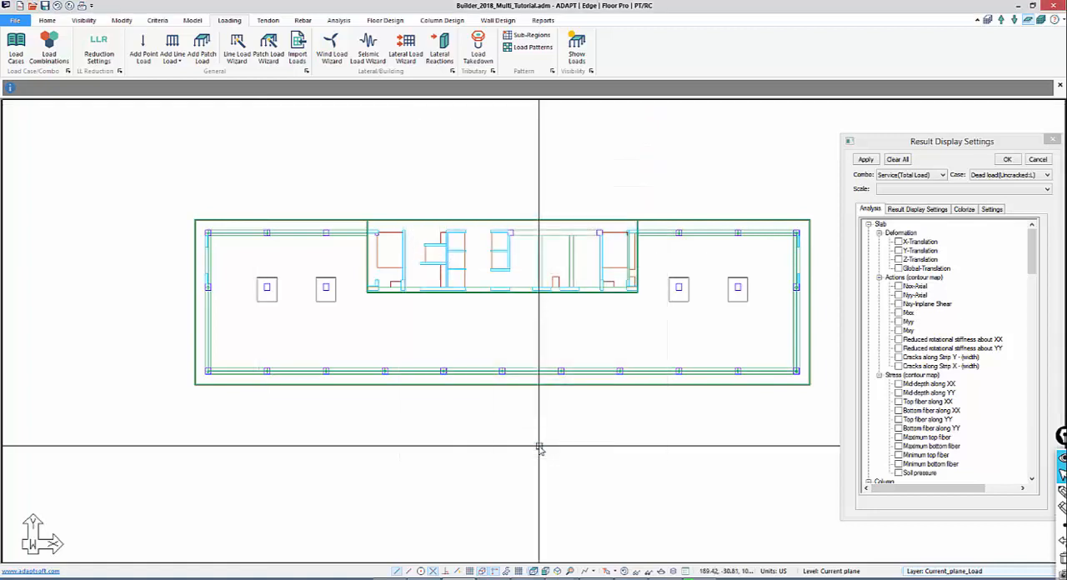